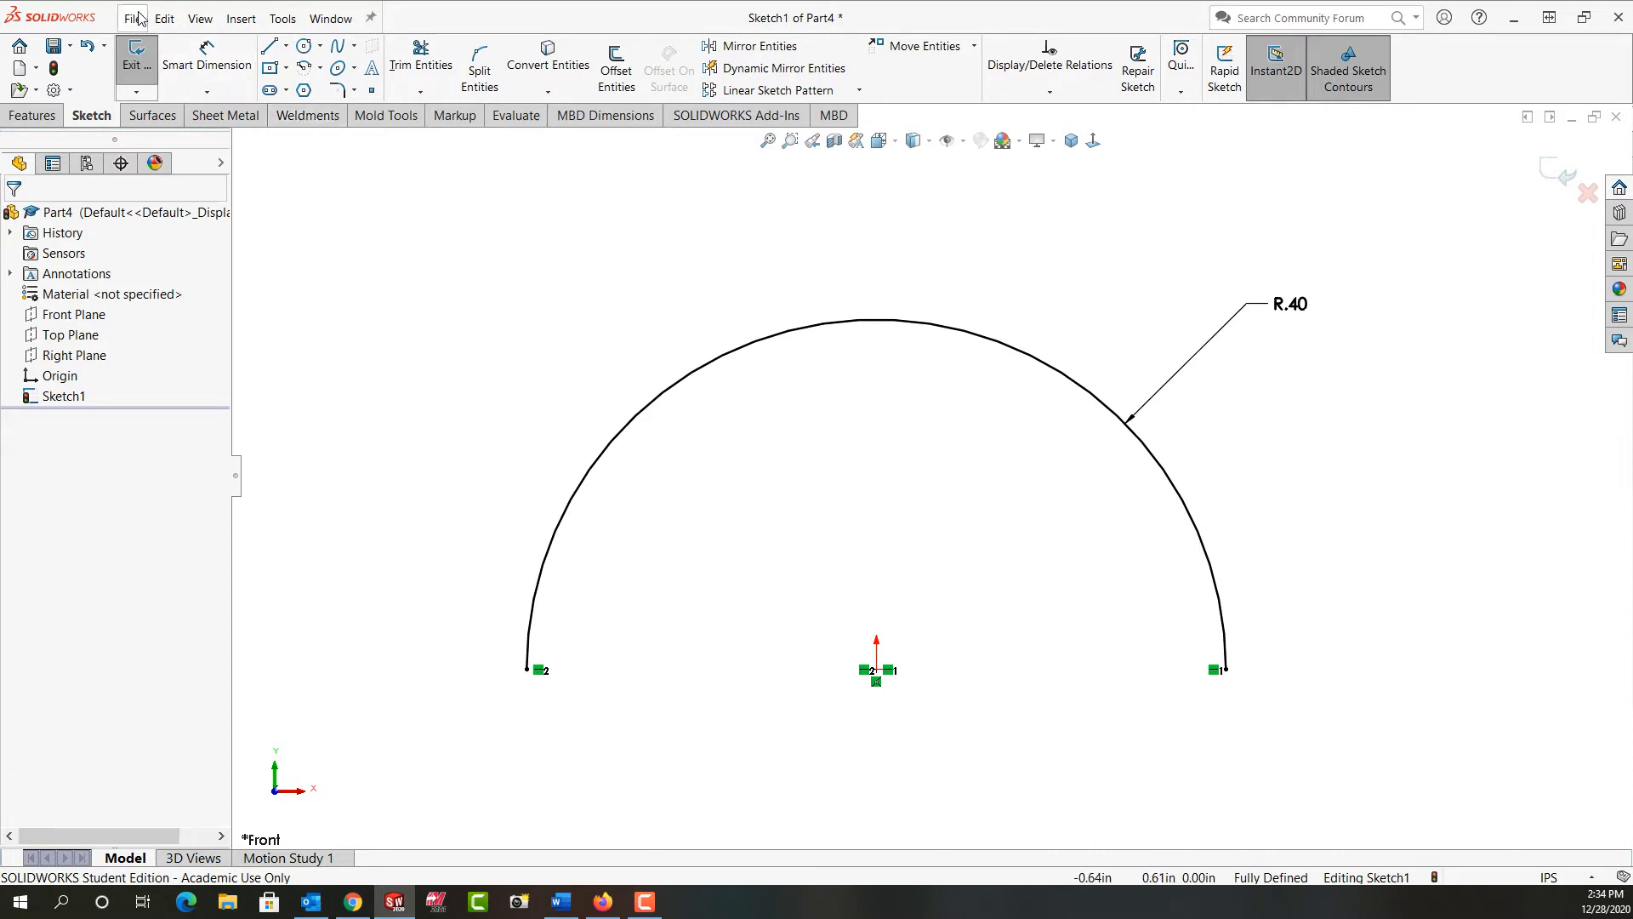
# Create a new blank part document (Part5) via File > New > Part.
pyautogui.click(132, 17)
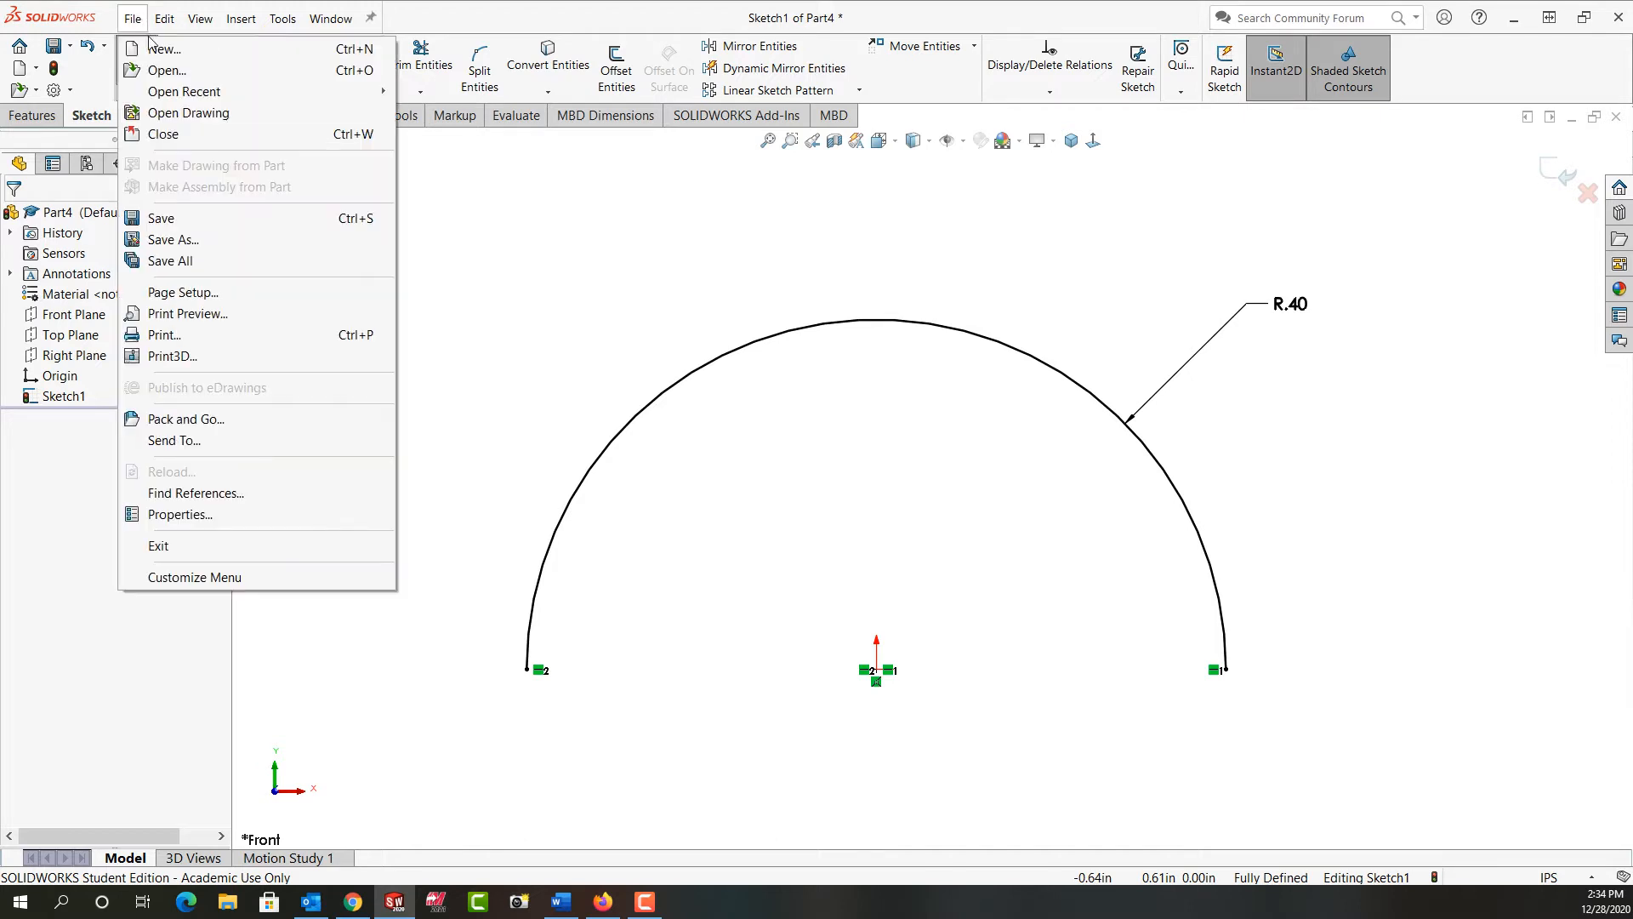
pyautogui.click(163, 47)
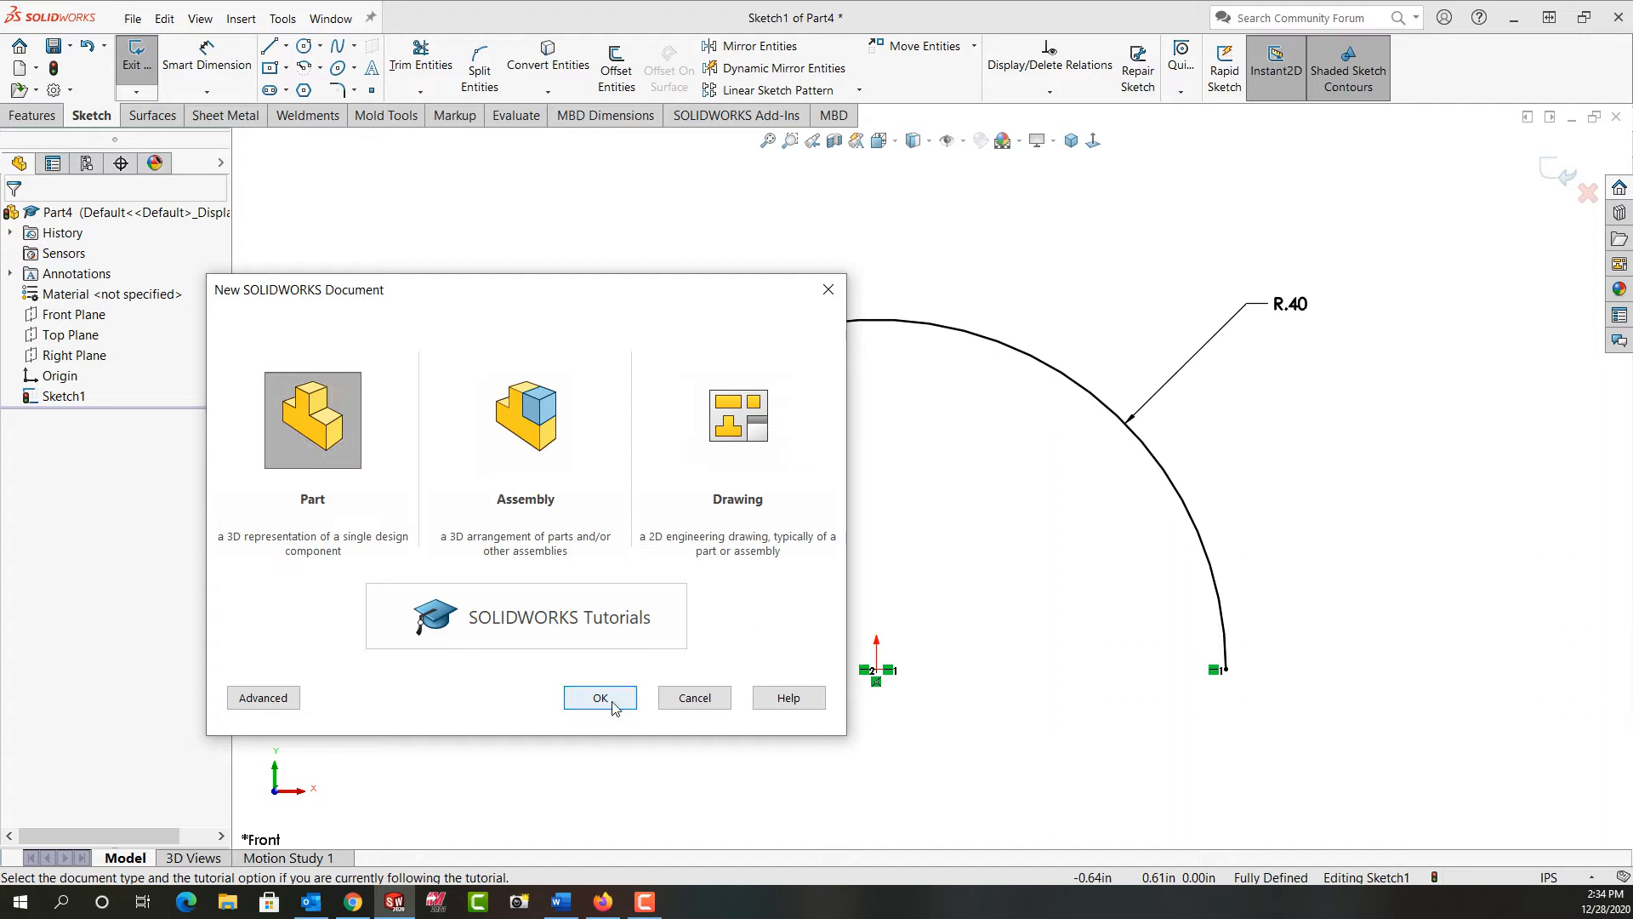
pyautogui.click(599, 698)
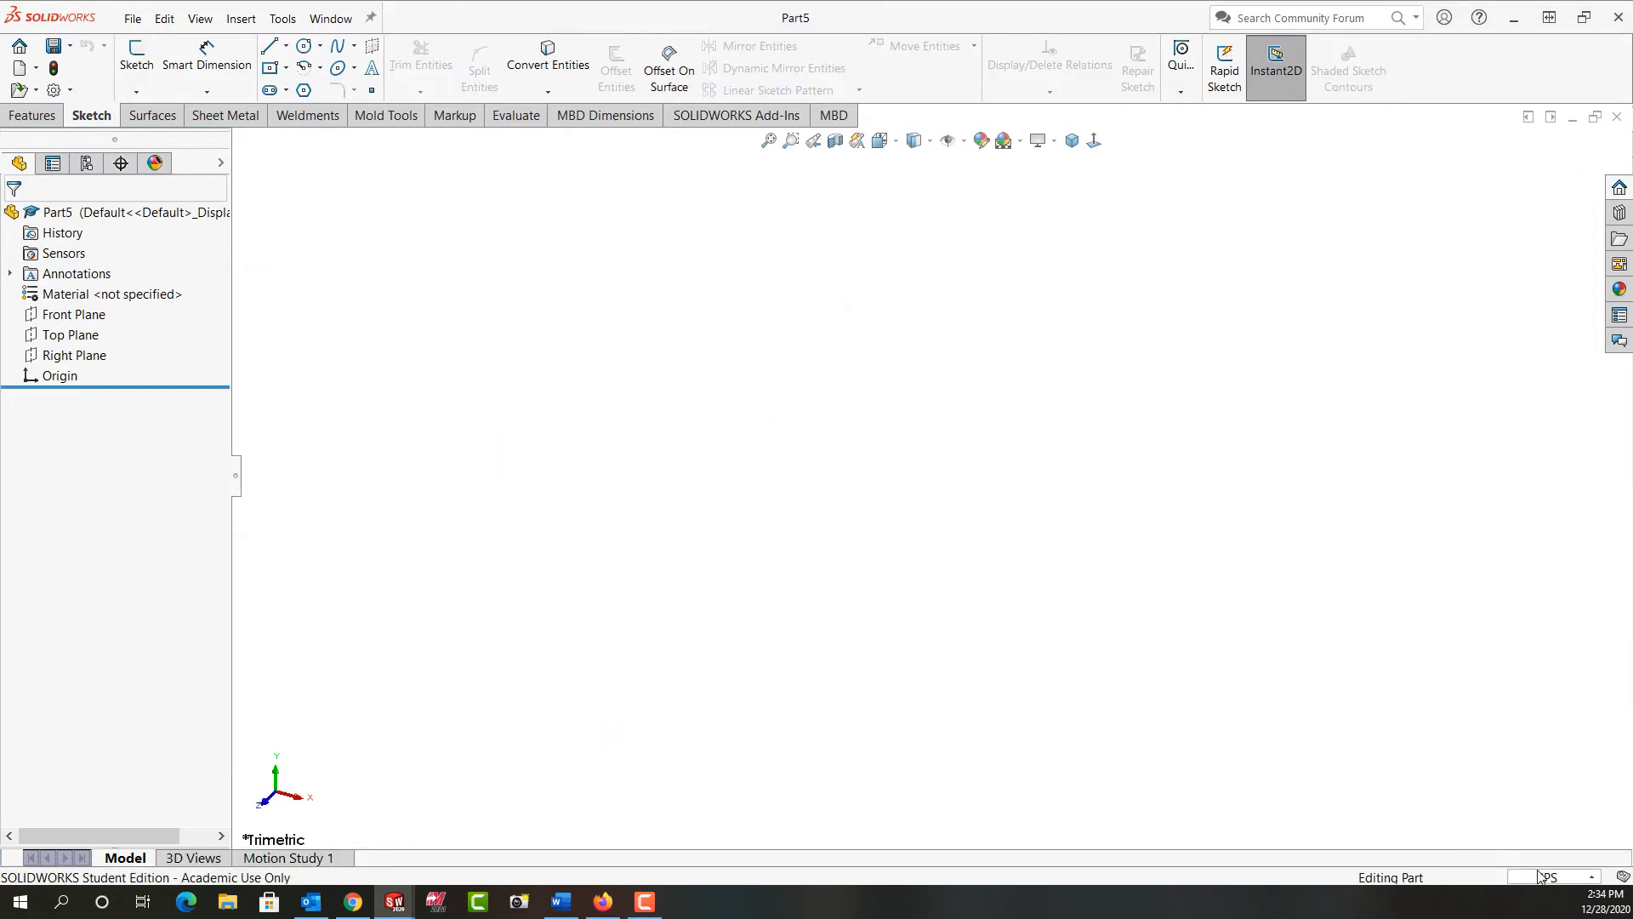
pyautogui.click(1551, 876)
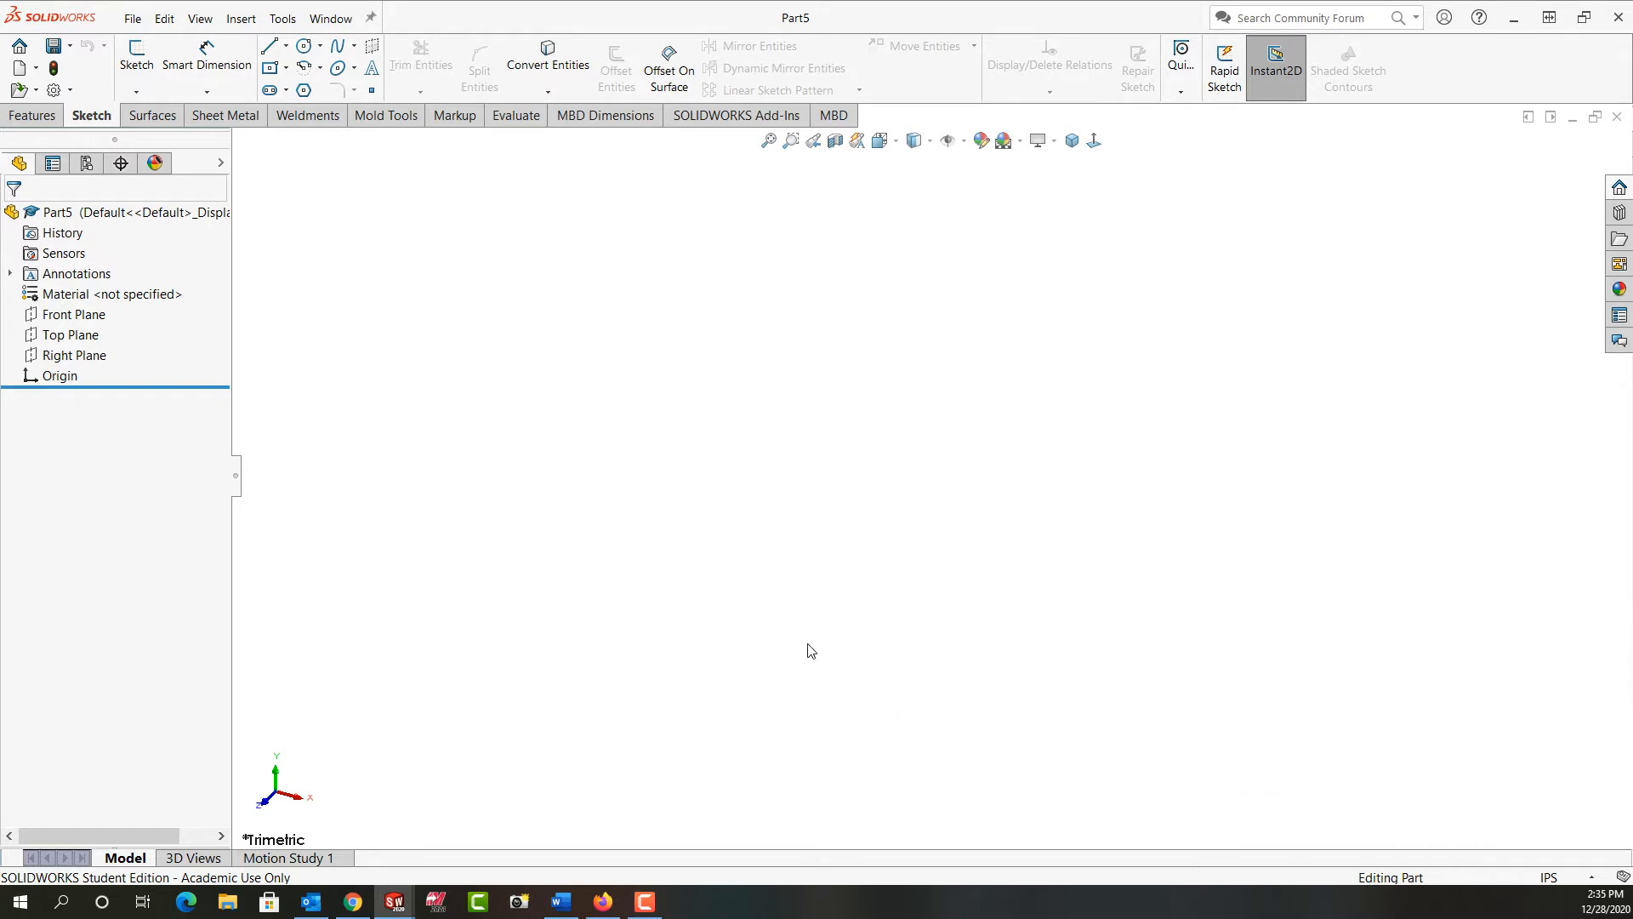
pyautogui.moveTo(522, 495)
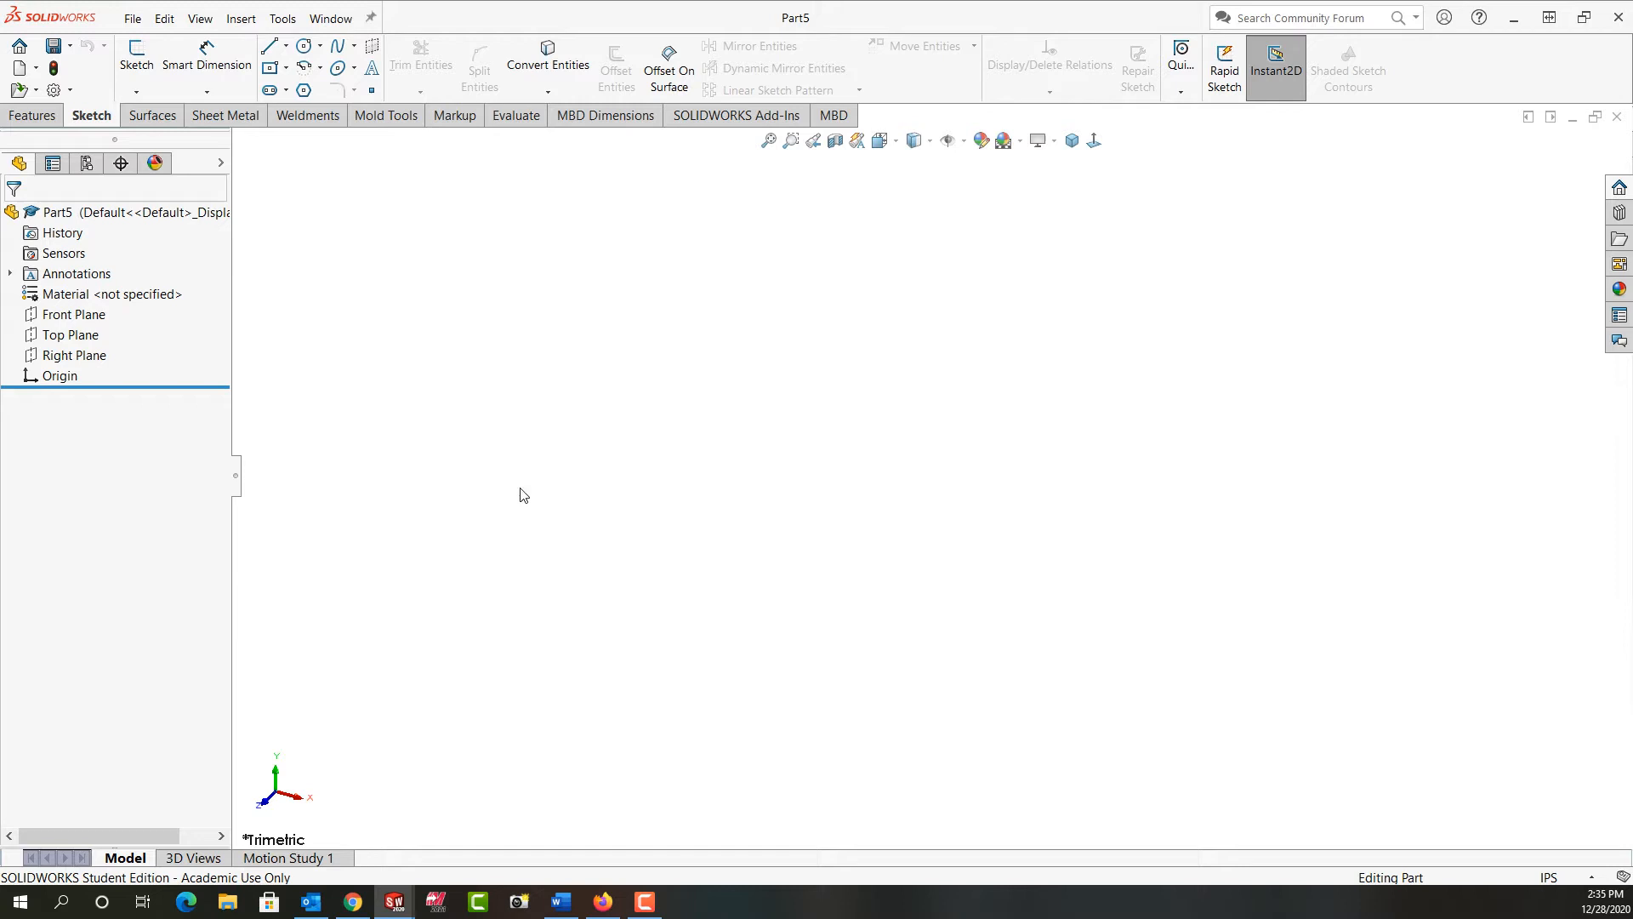
pyautogui.click(73, 314)
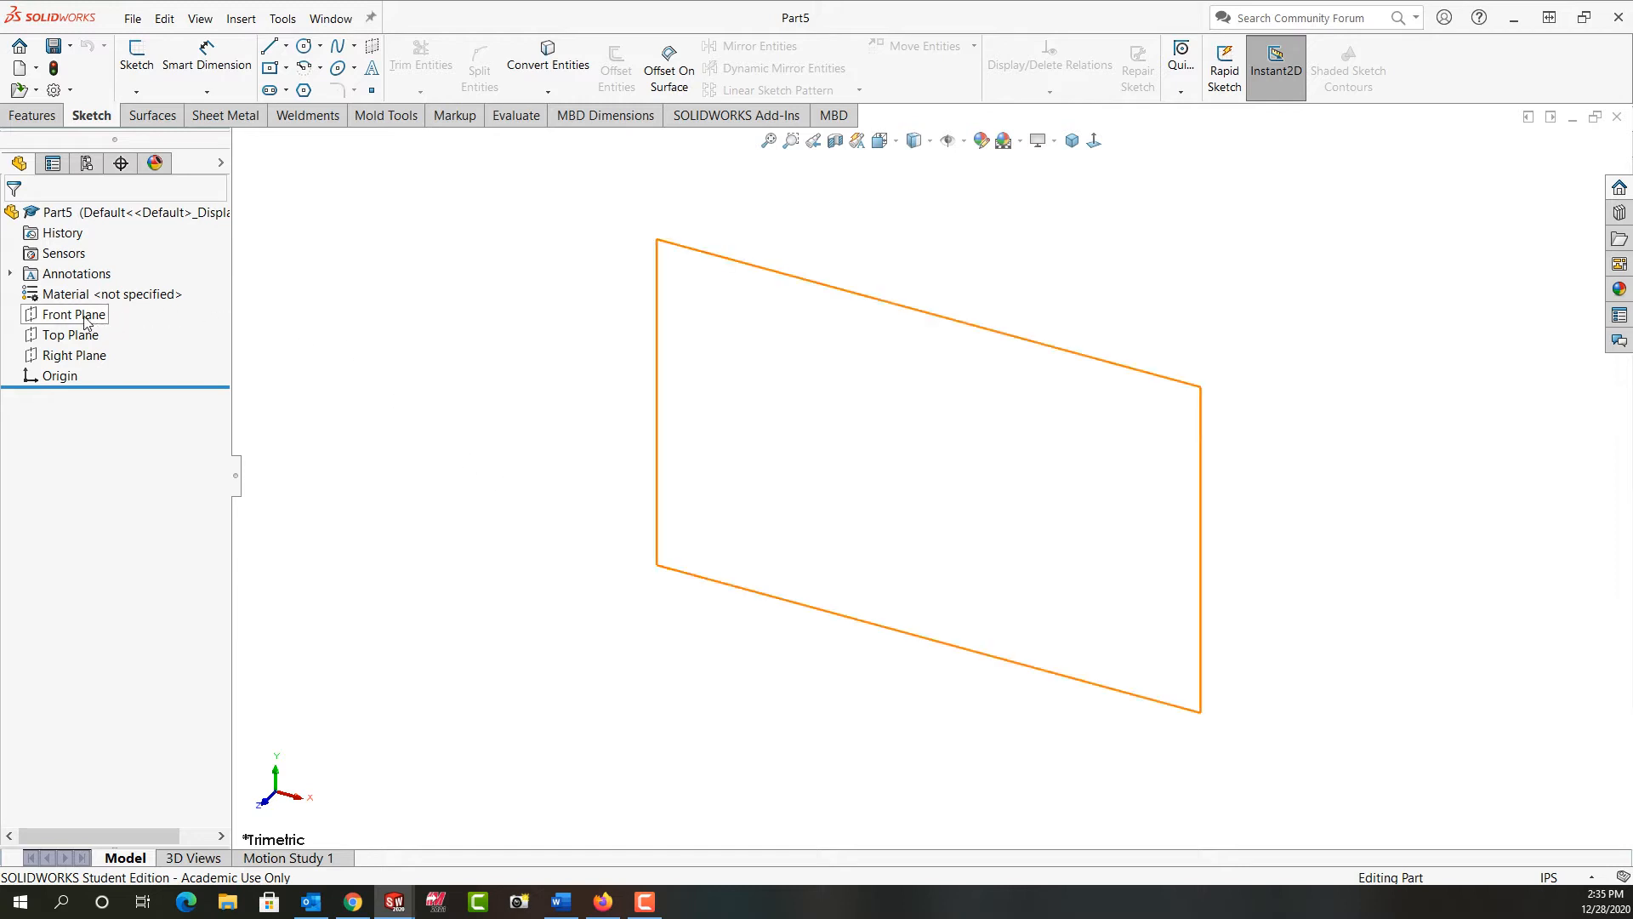
pyautogui.click(74, 313)
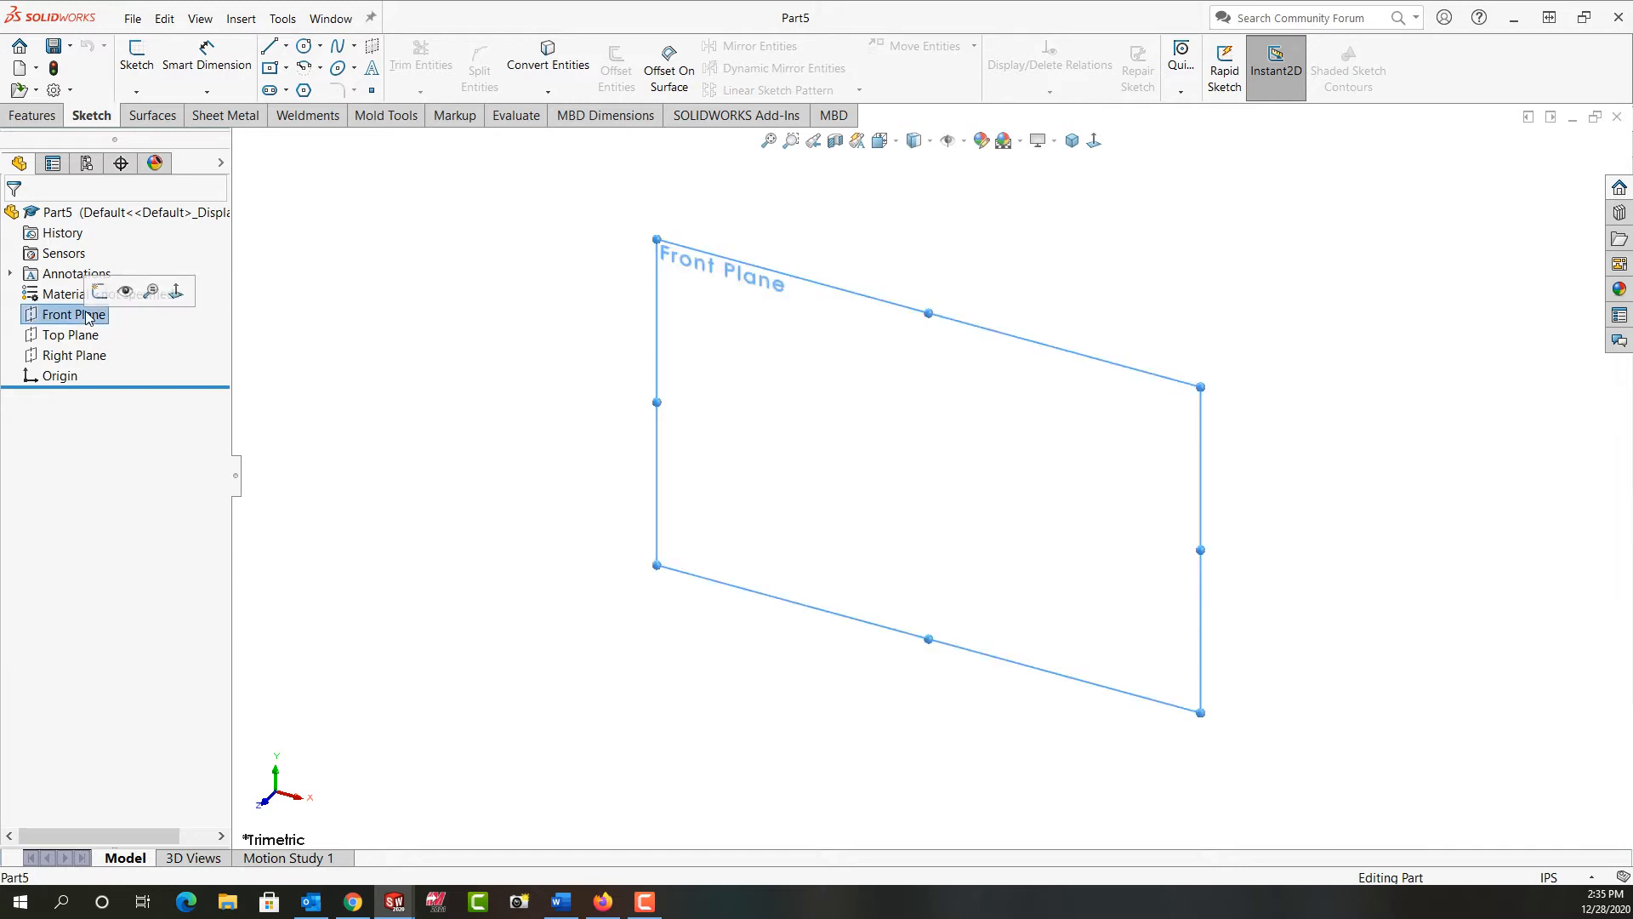
pyautogui.click(72, 313)
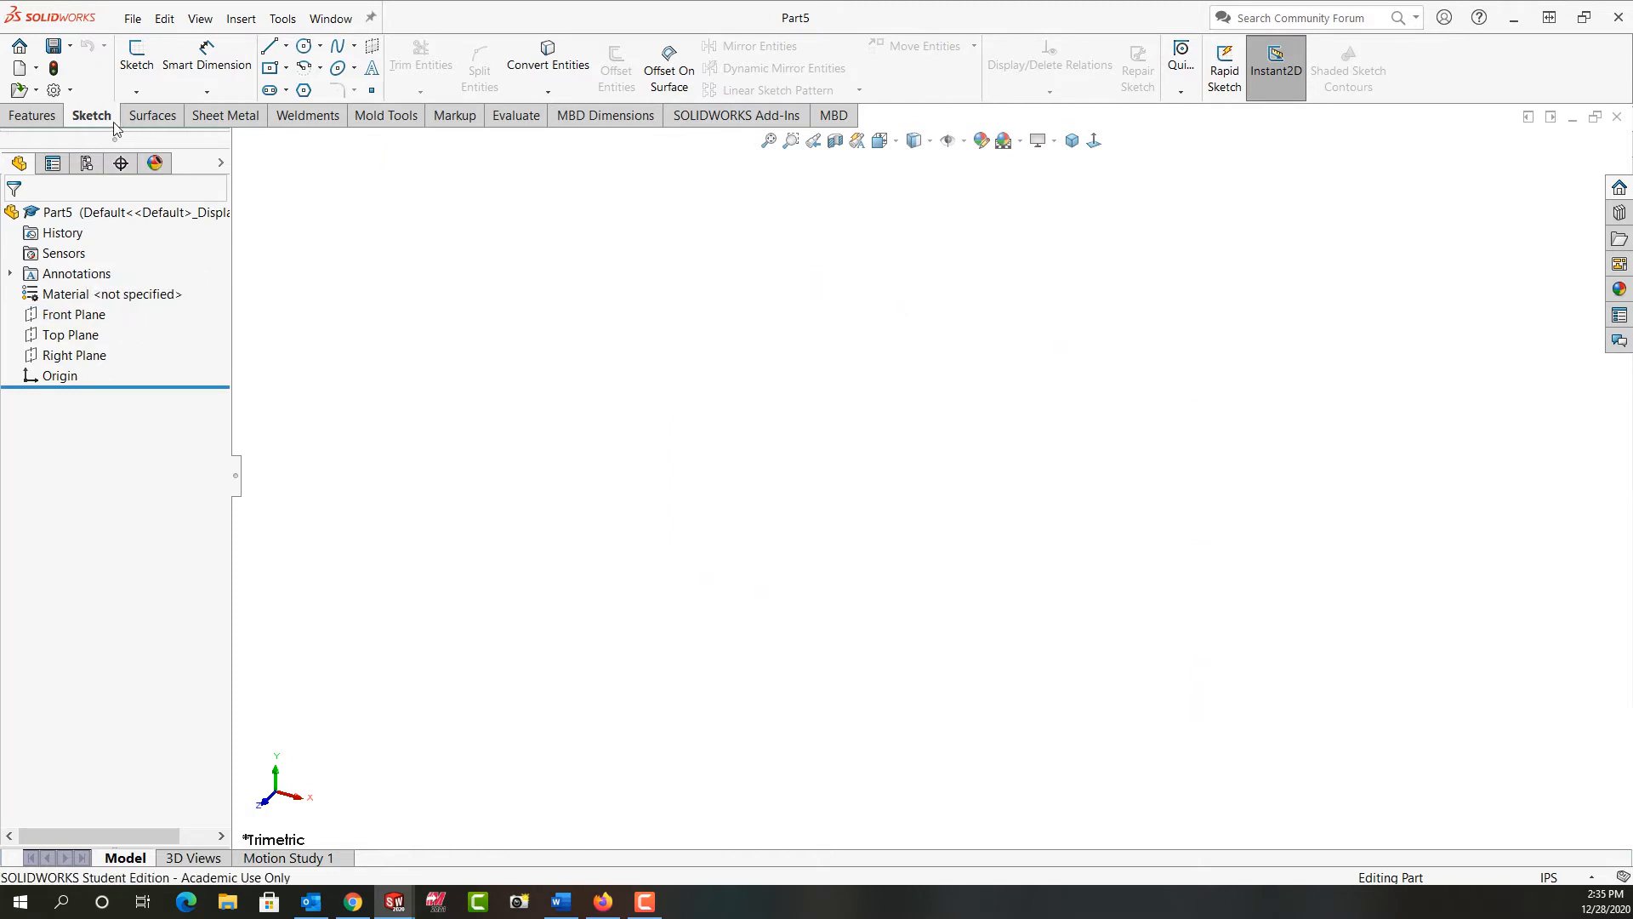
pyautogui.moveTo(136, 53)
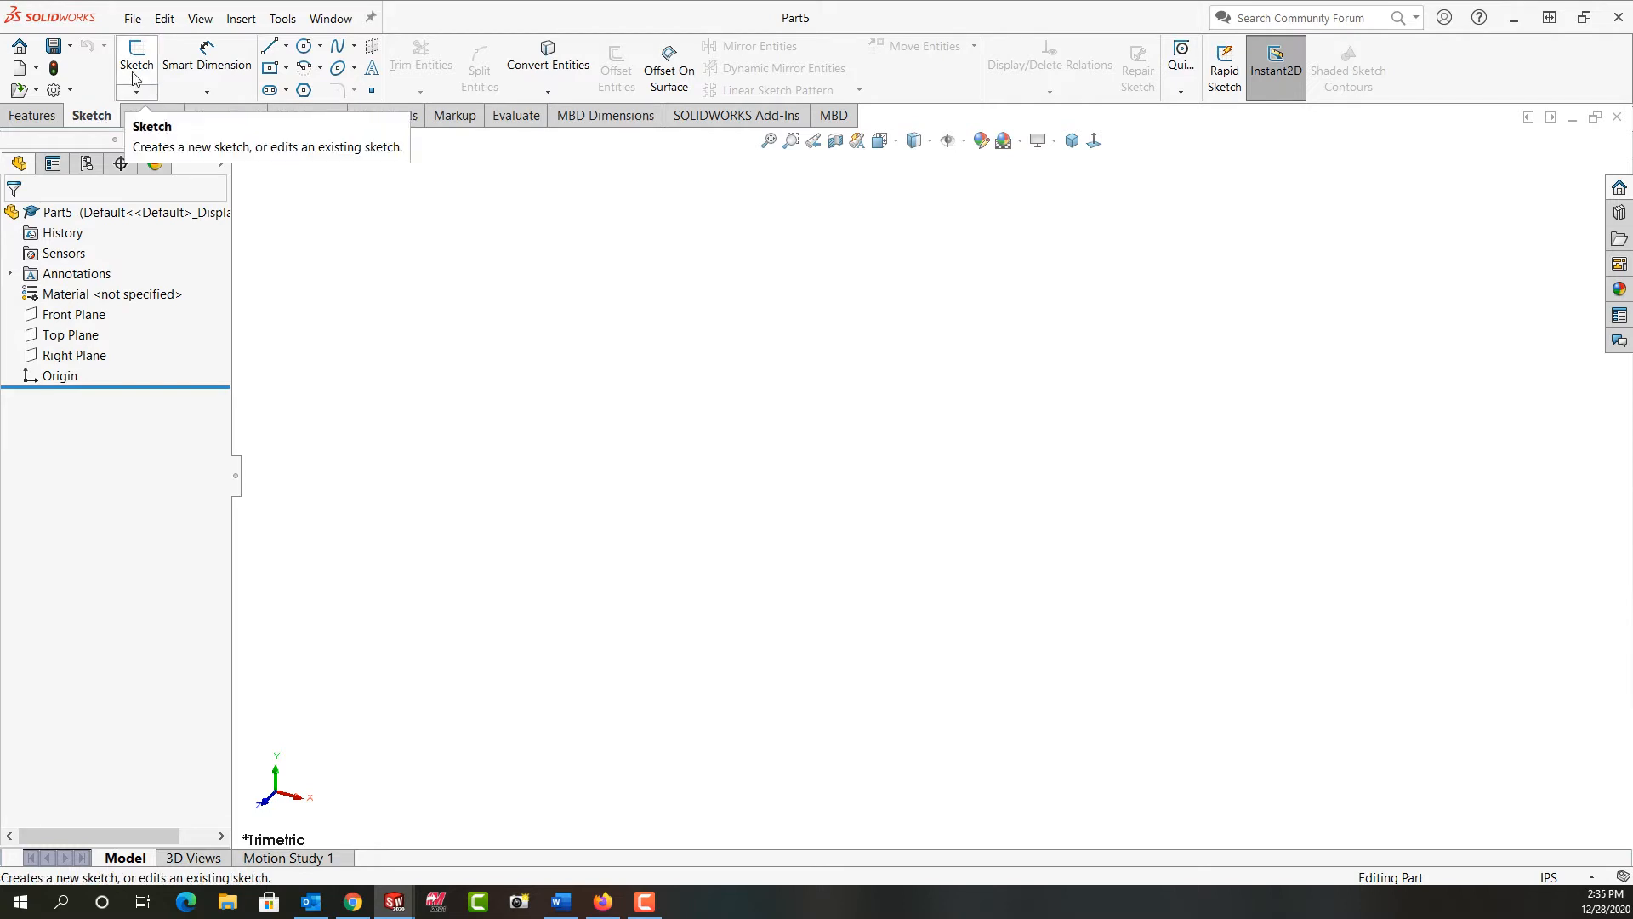
# Start Sketch1 on the Front Plane chosen from the flyout FeatureManager tree.
pyautogui.click(137, 61)
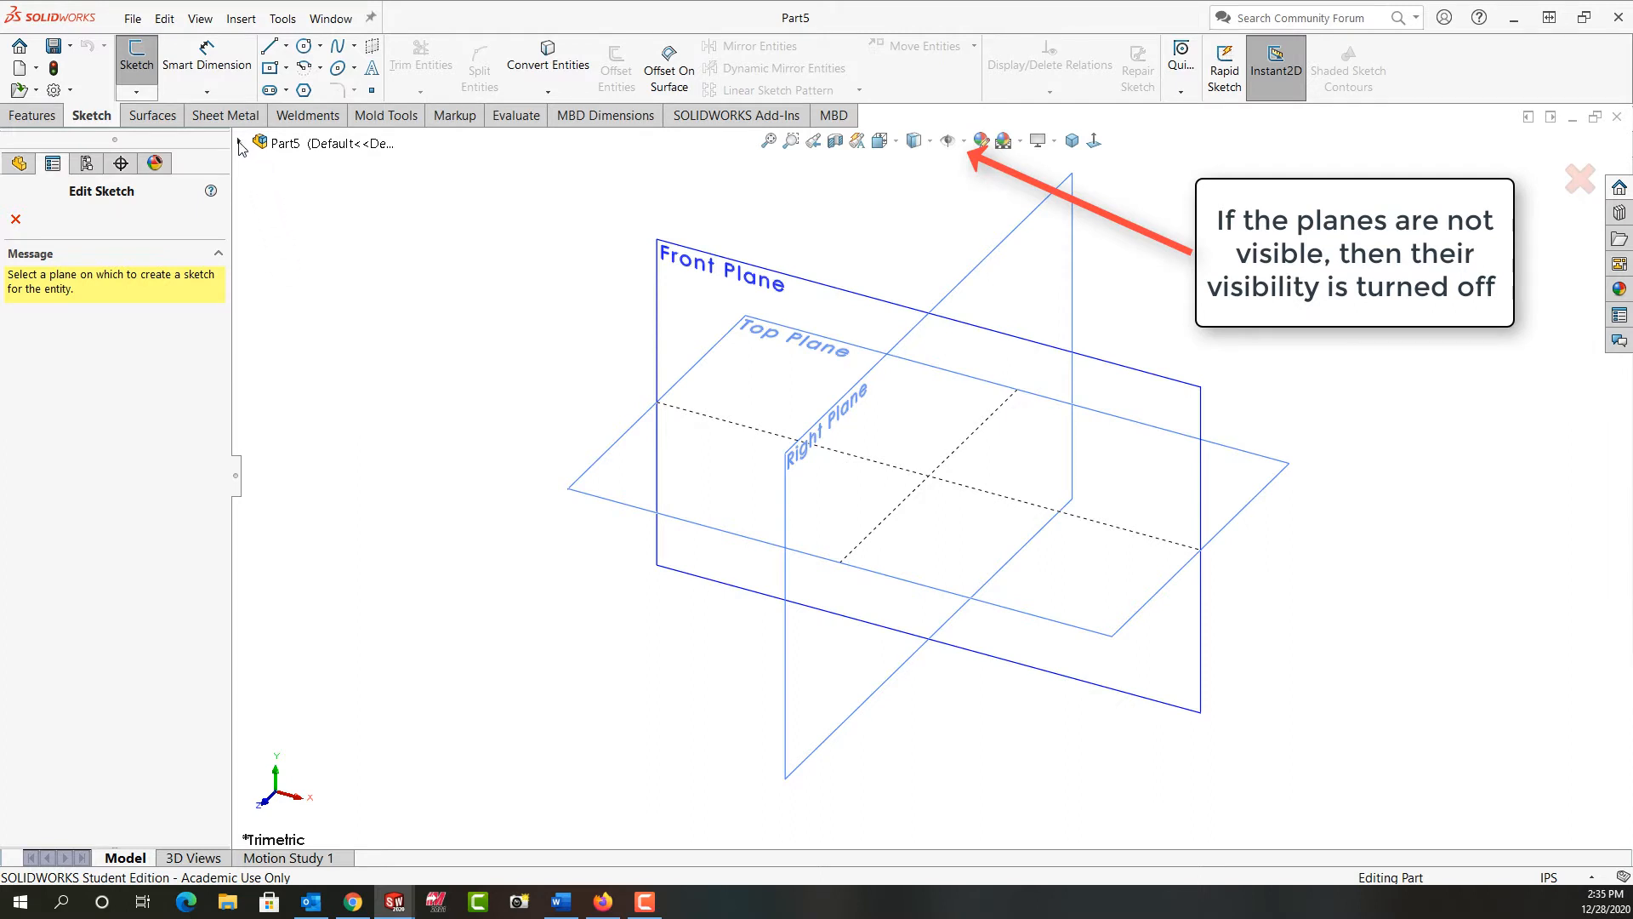
pyautogui.click(238, 143)
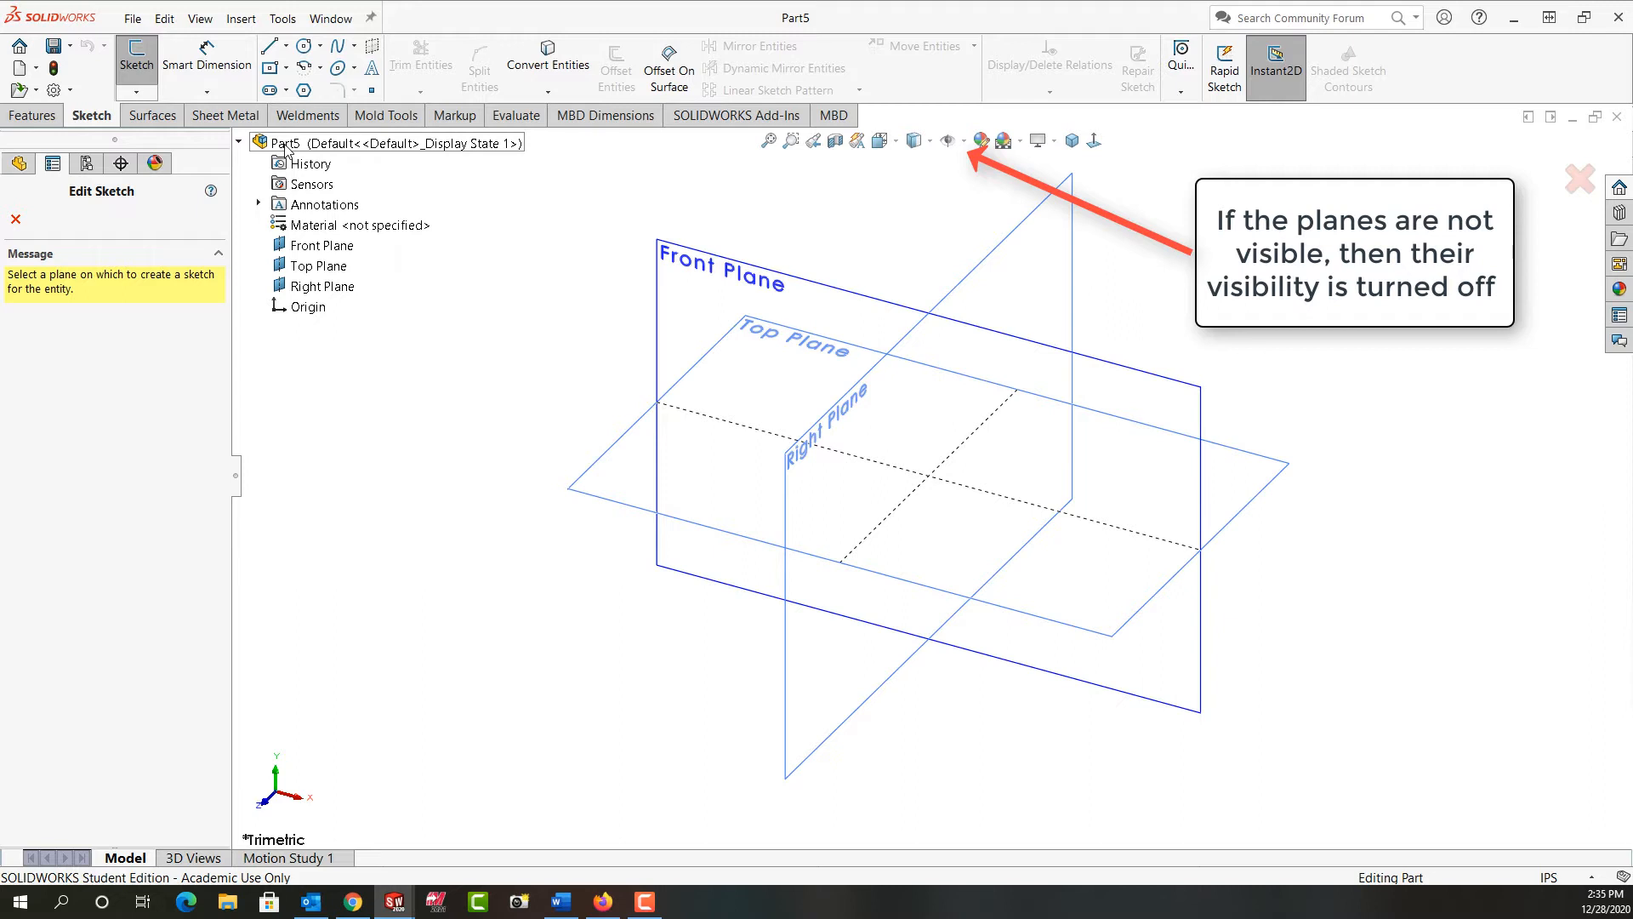
pyautogui.click(350, 224)
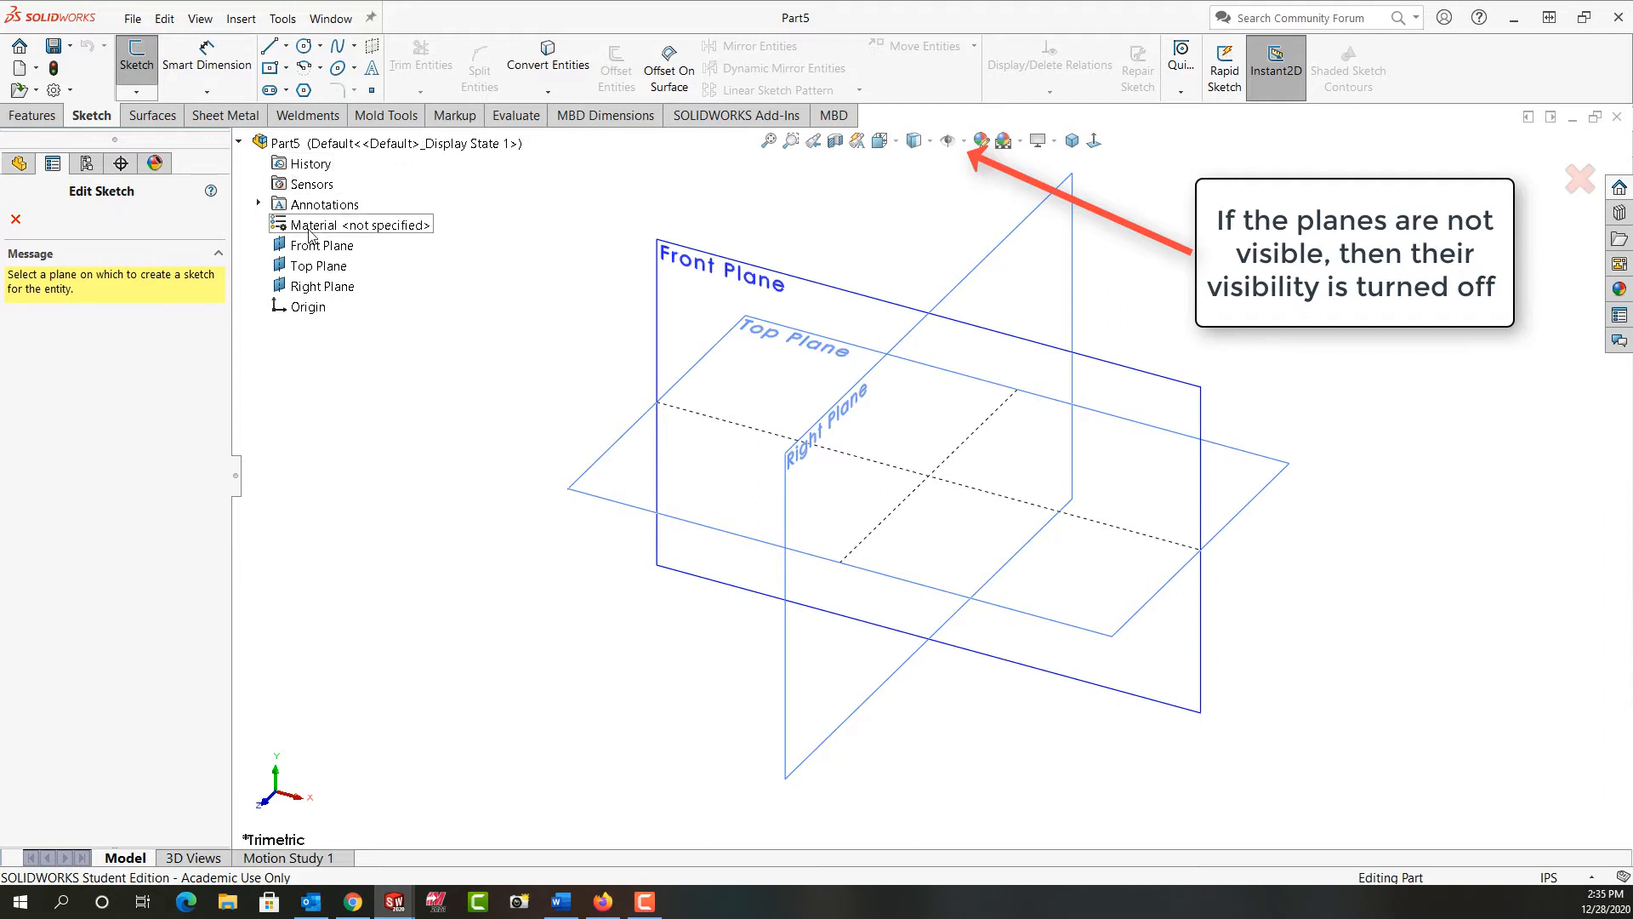
pyautogui.click(325, 245)
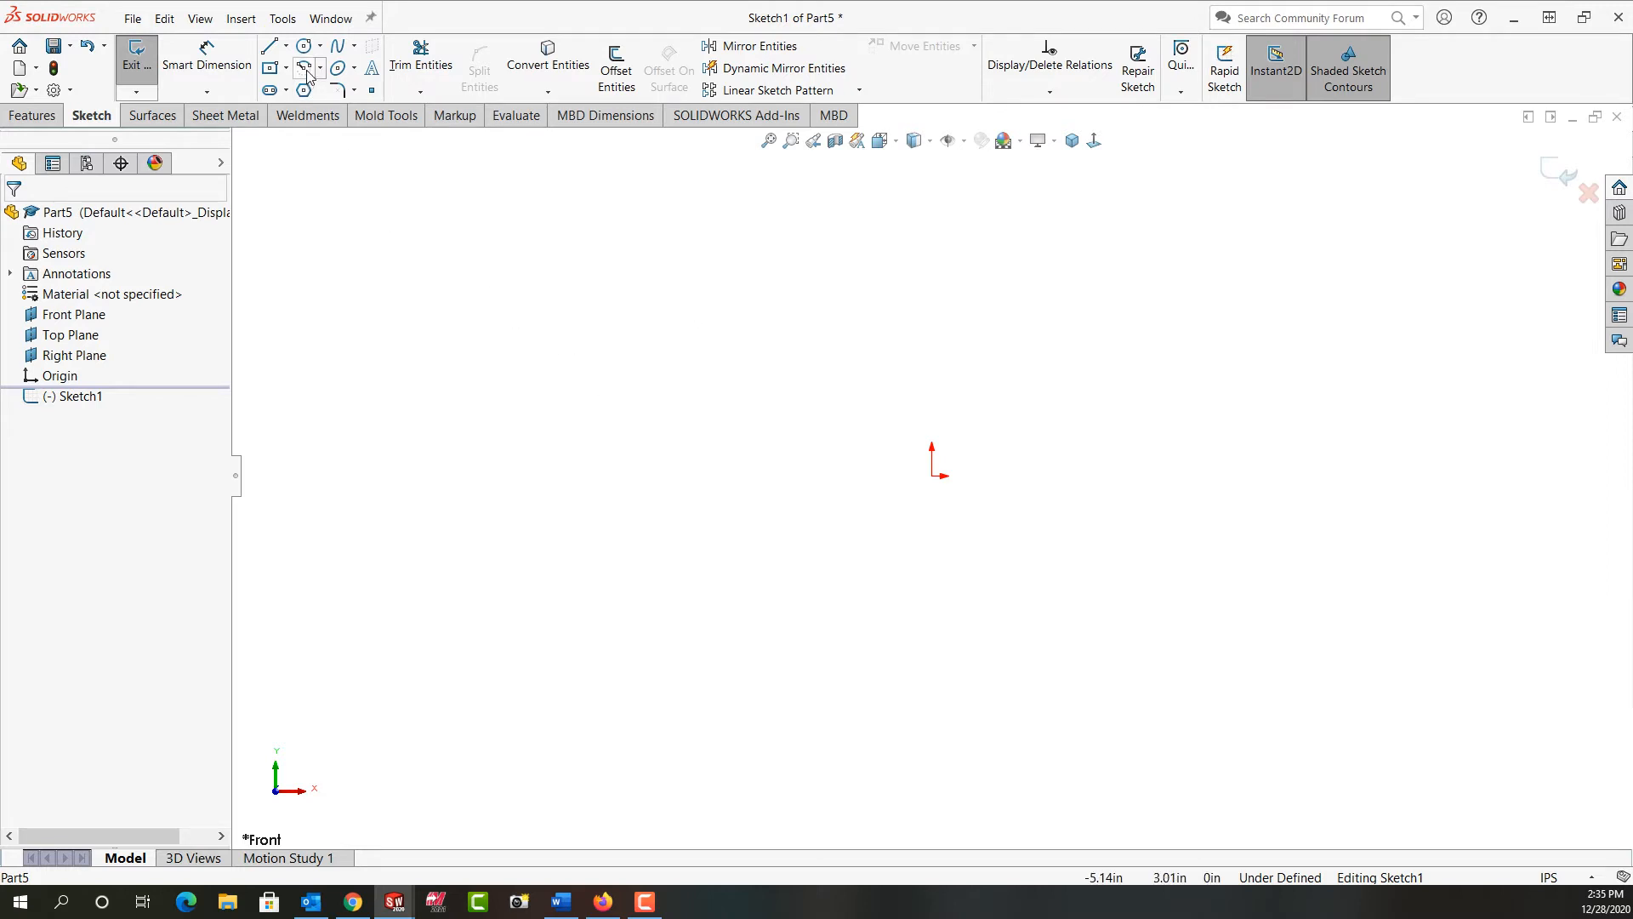
pyautogui.moveTo(304, 68)
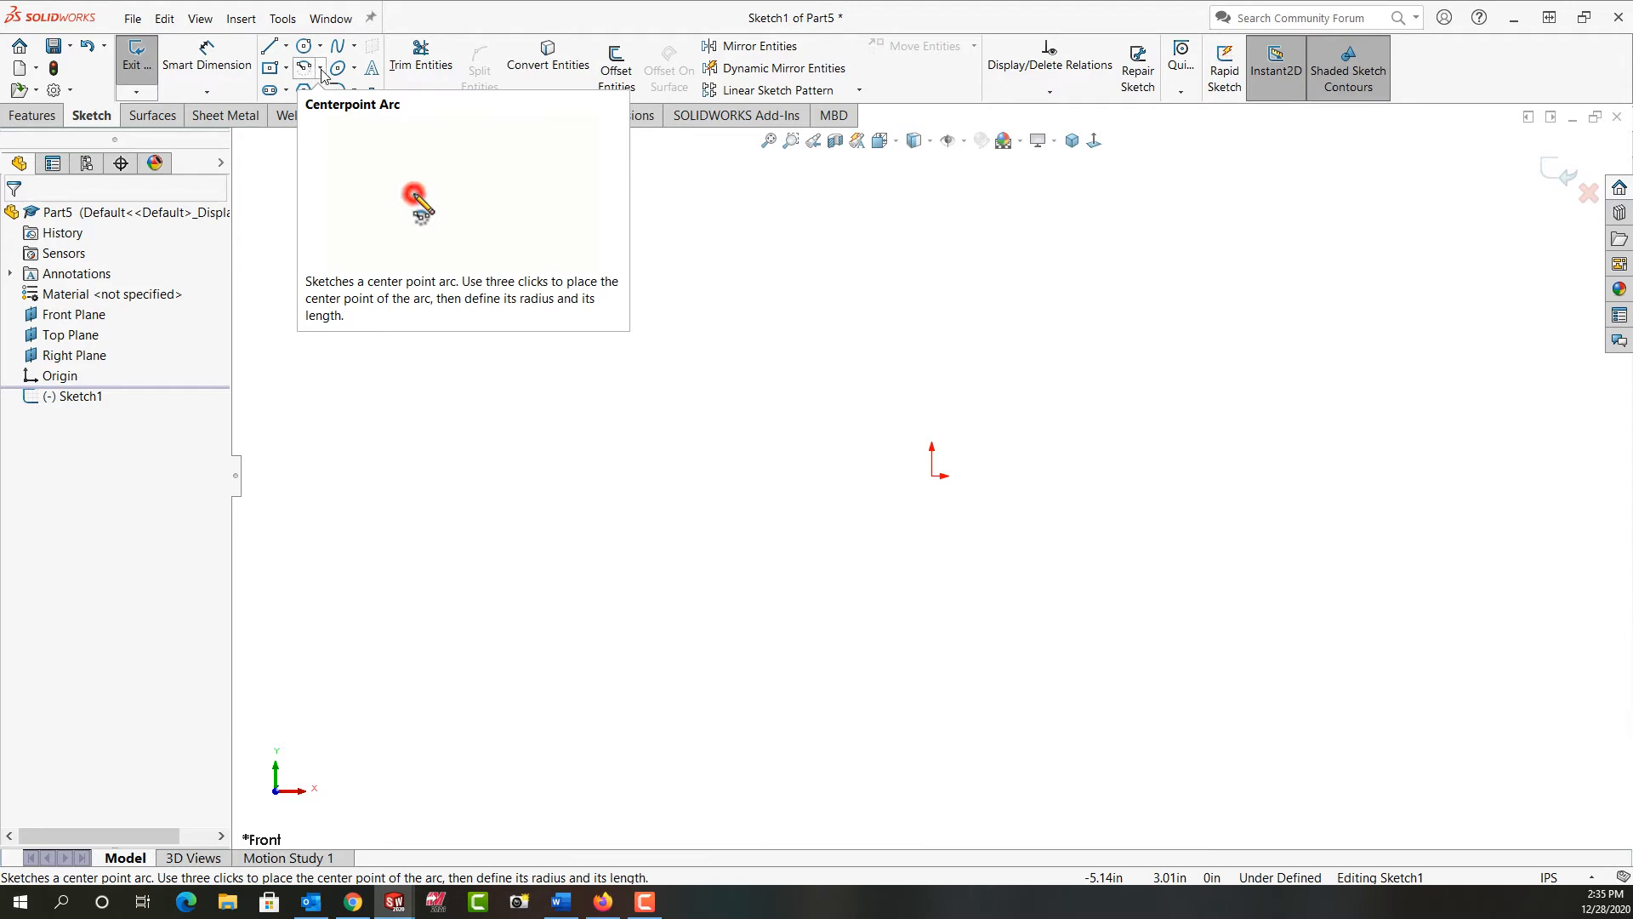
# Draw a centerpoint arc centred on the origin sweeping nearly 180° over the top.
pyautogui.click(323, 68)
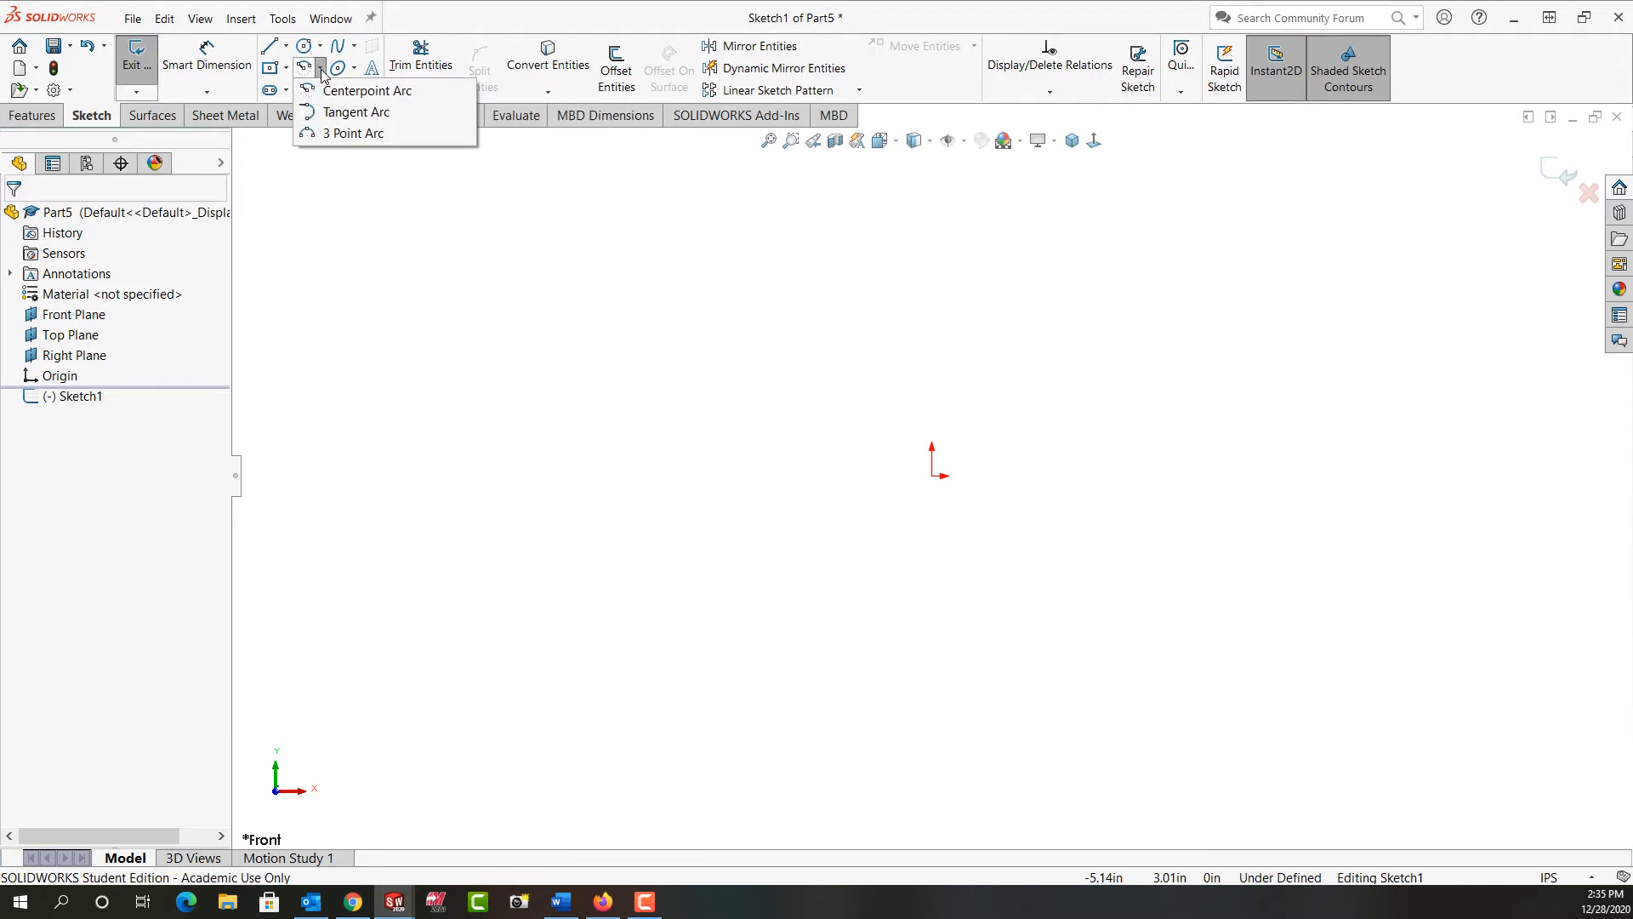
pyautogui.click(367, 90)
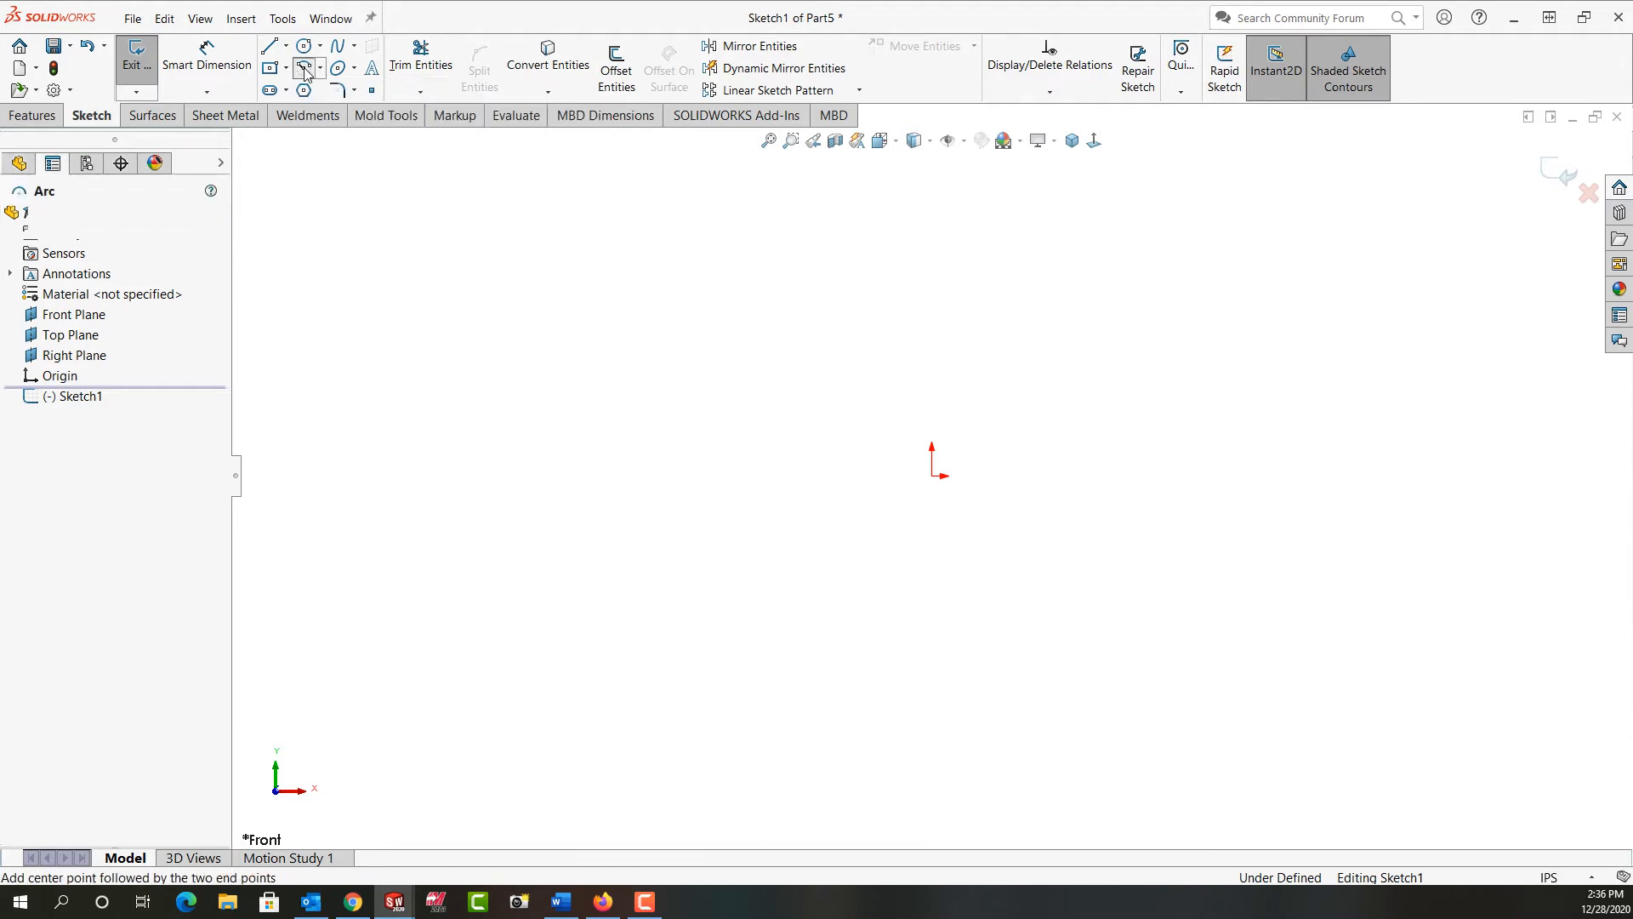
pyautogui.click(303, 66)
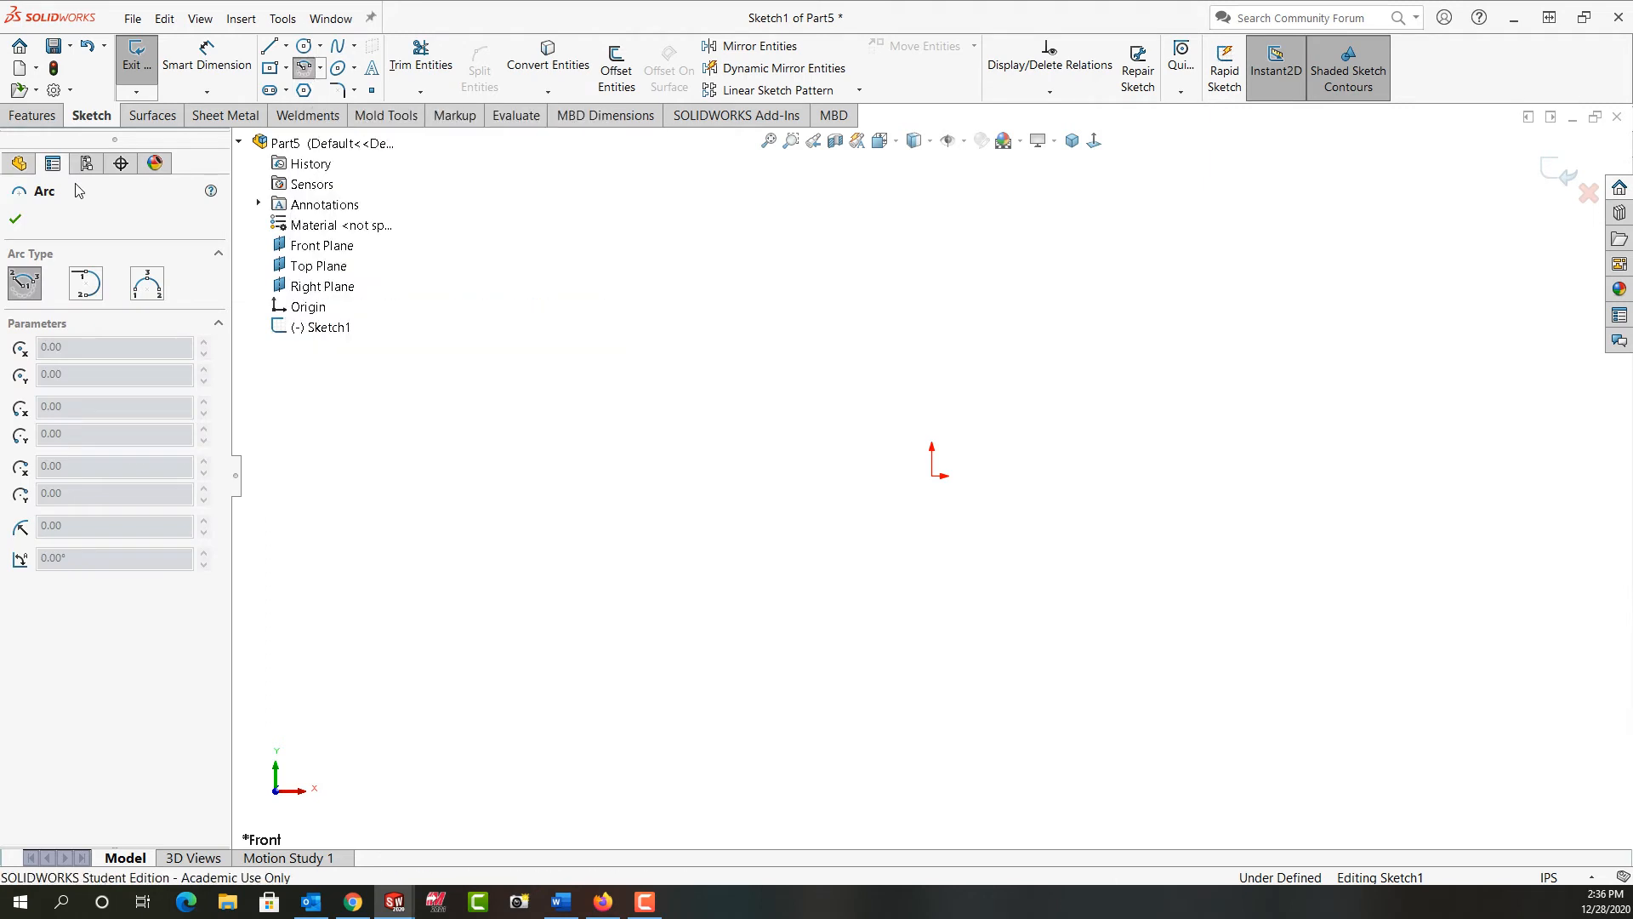
pyautogui.moveTo(23, 283)
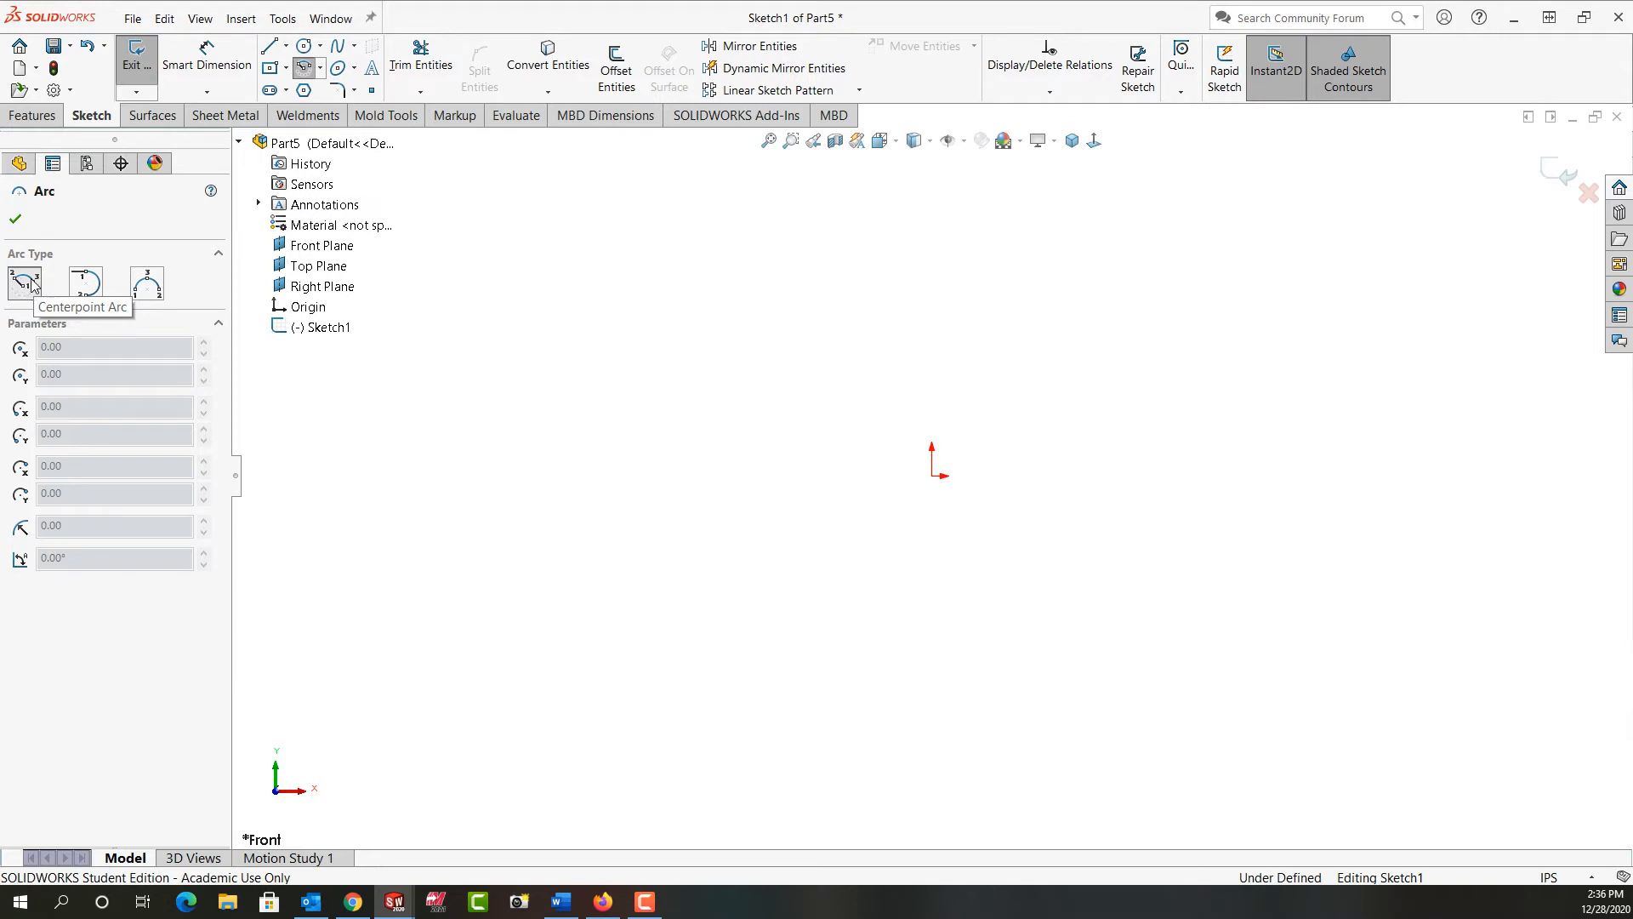
pyautogui.moveTo(20, 282)
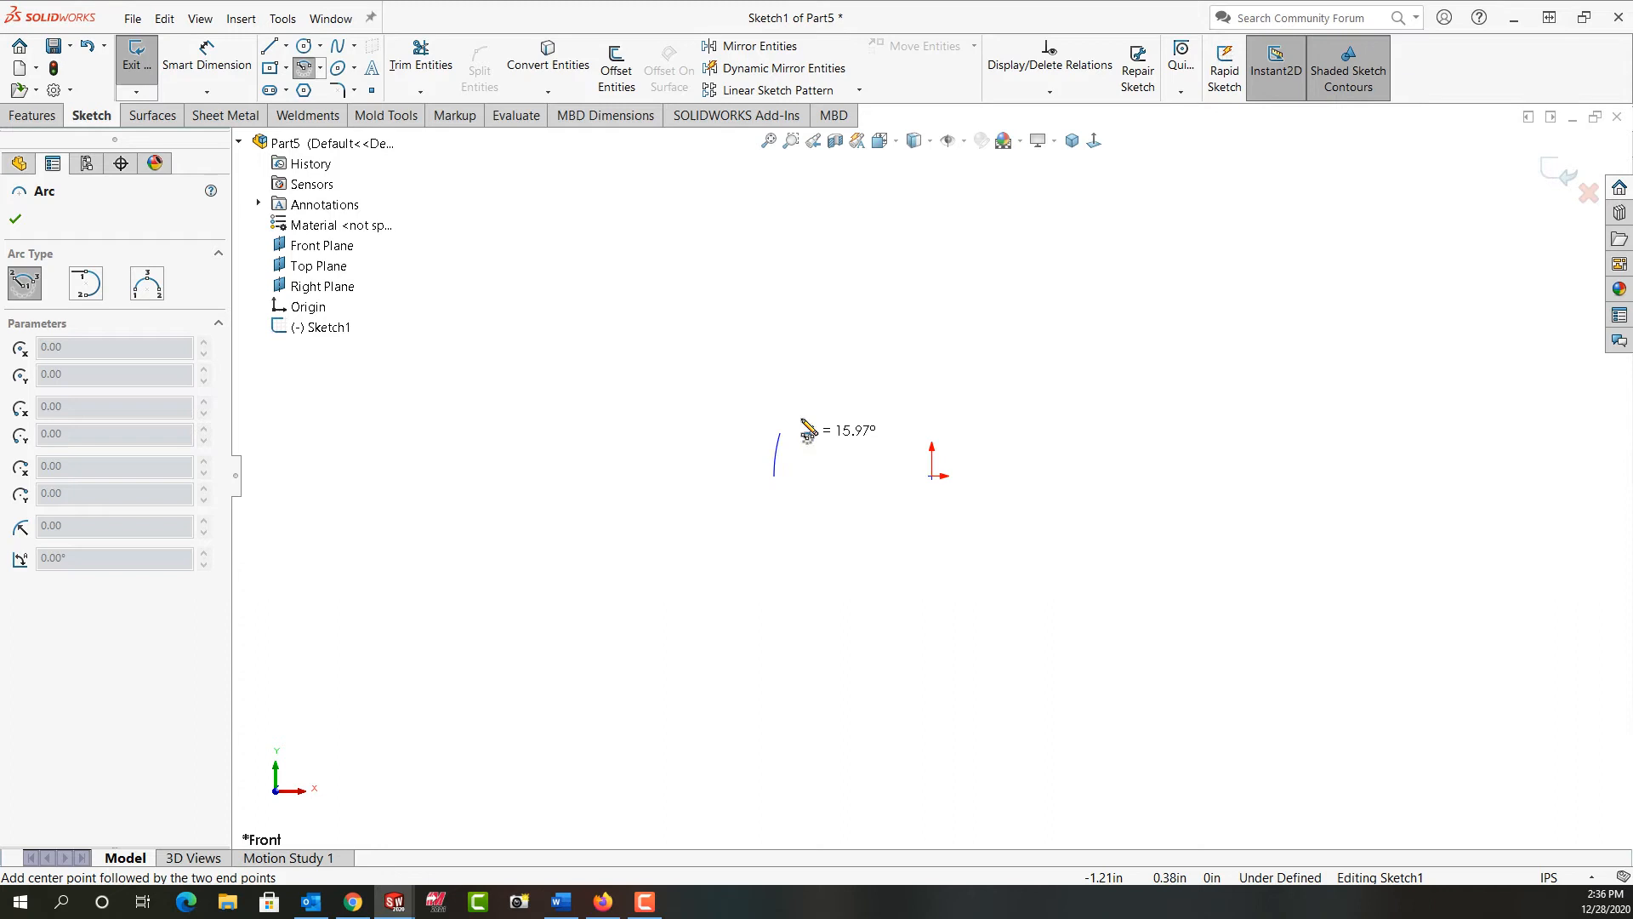
pyautogui.moveTo(773, 426); pyautogui.dragTo(1089, 470)
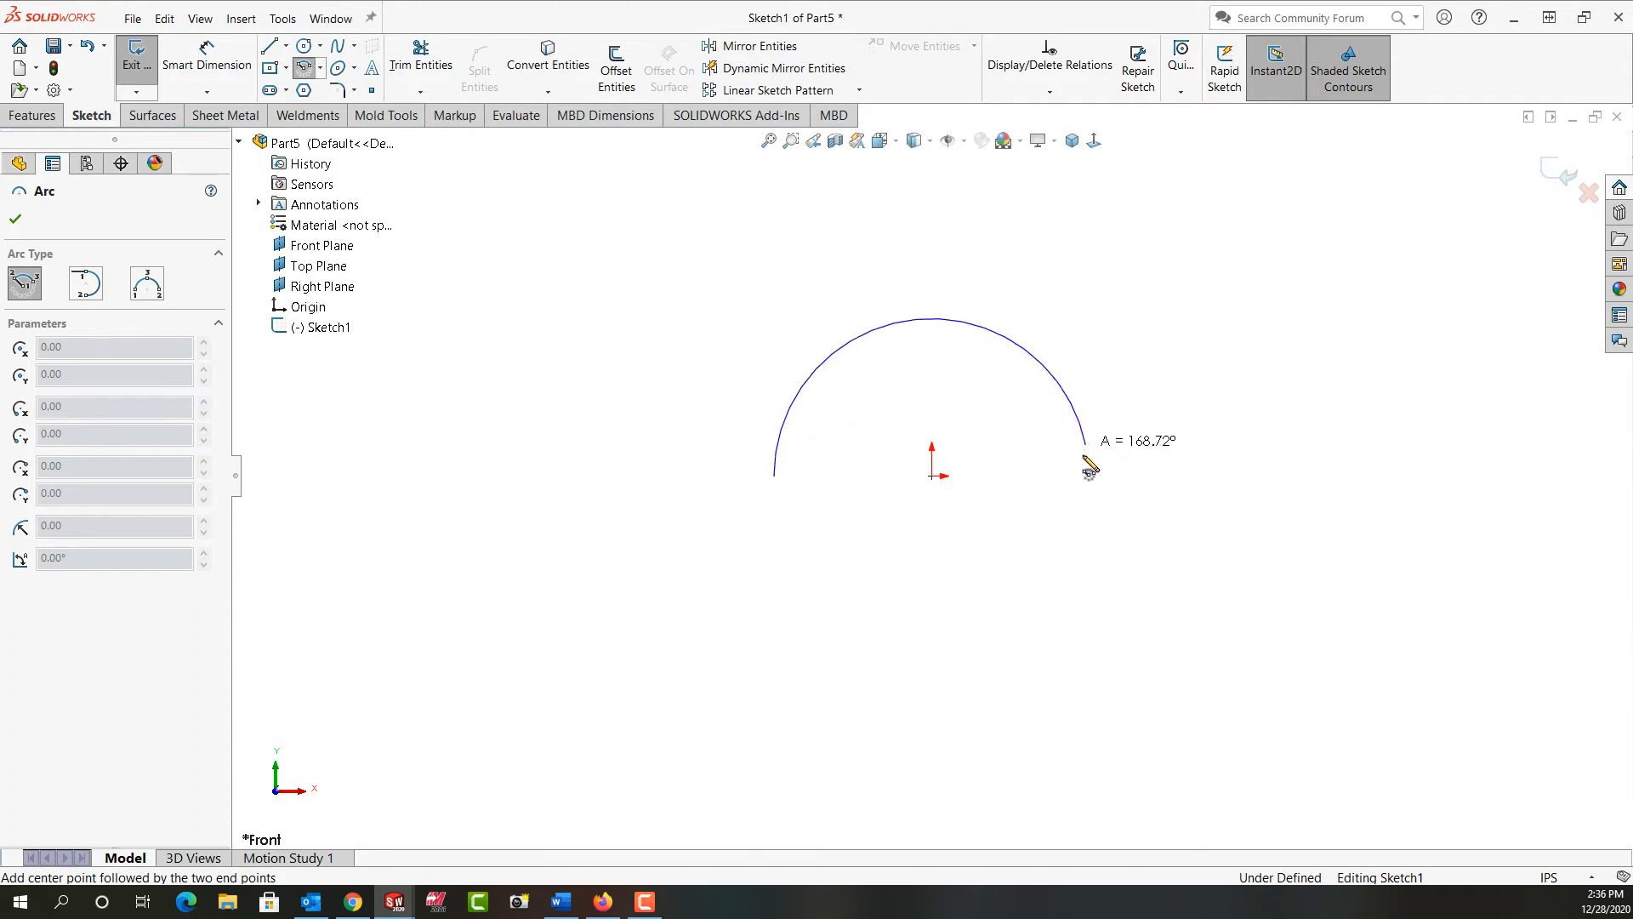
pyautogui.moveTo(1089, 470); pyautogui.dragTo(776, 494)
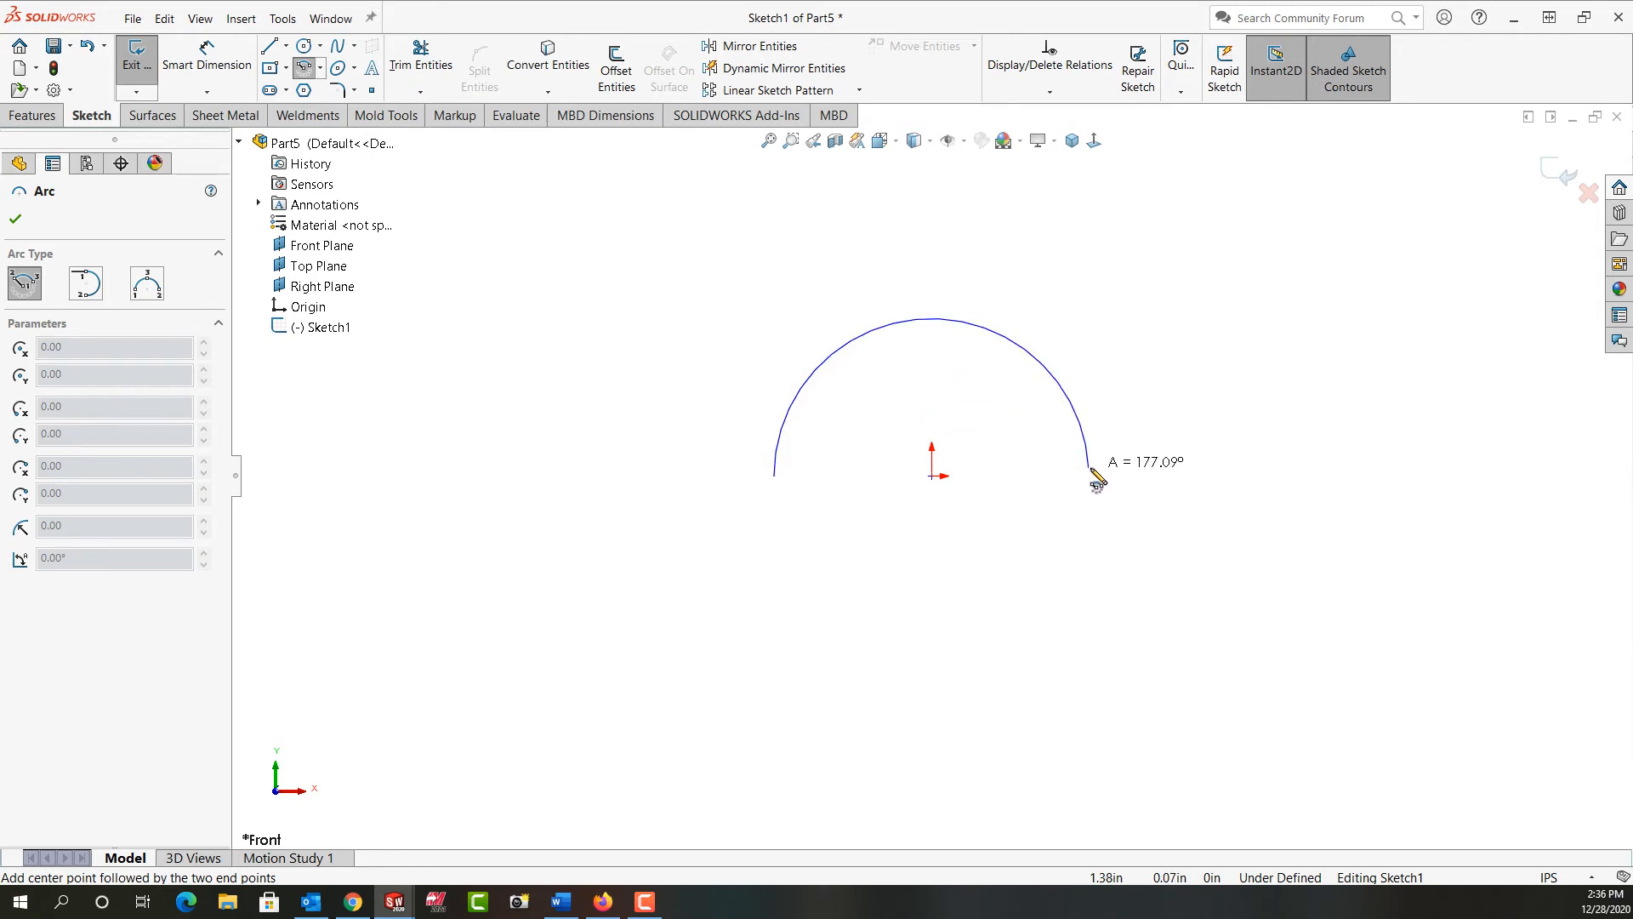
pyautogui.click(1094, 480)
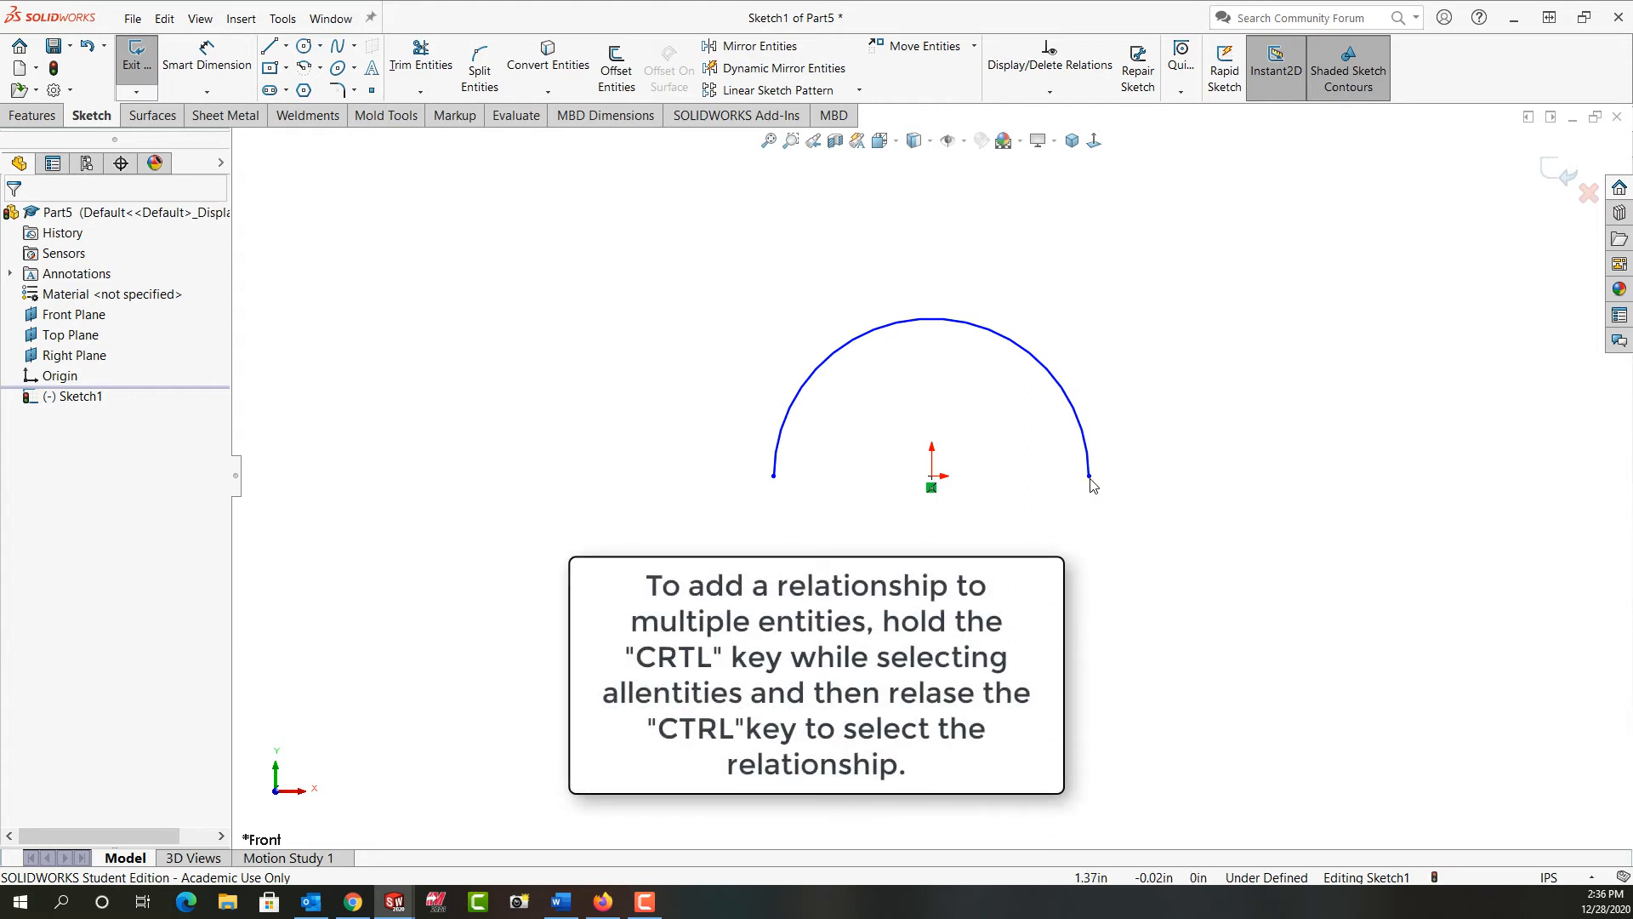
pyautogui.moveTo(873, 486)
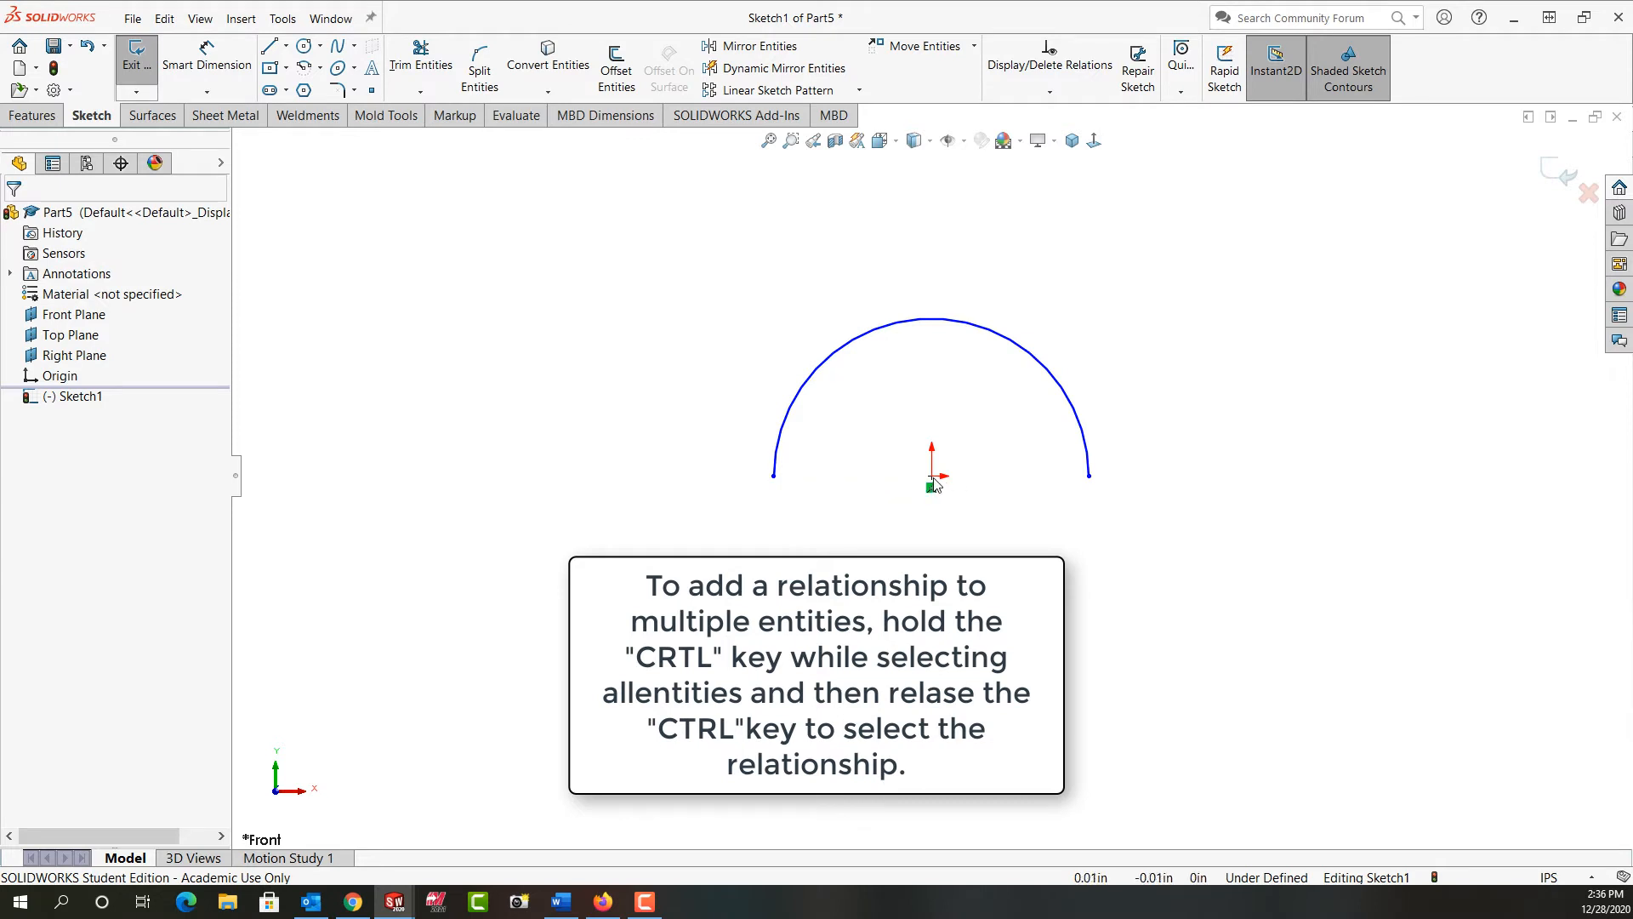
pyautogui.moveTo(775, 490)
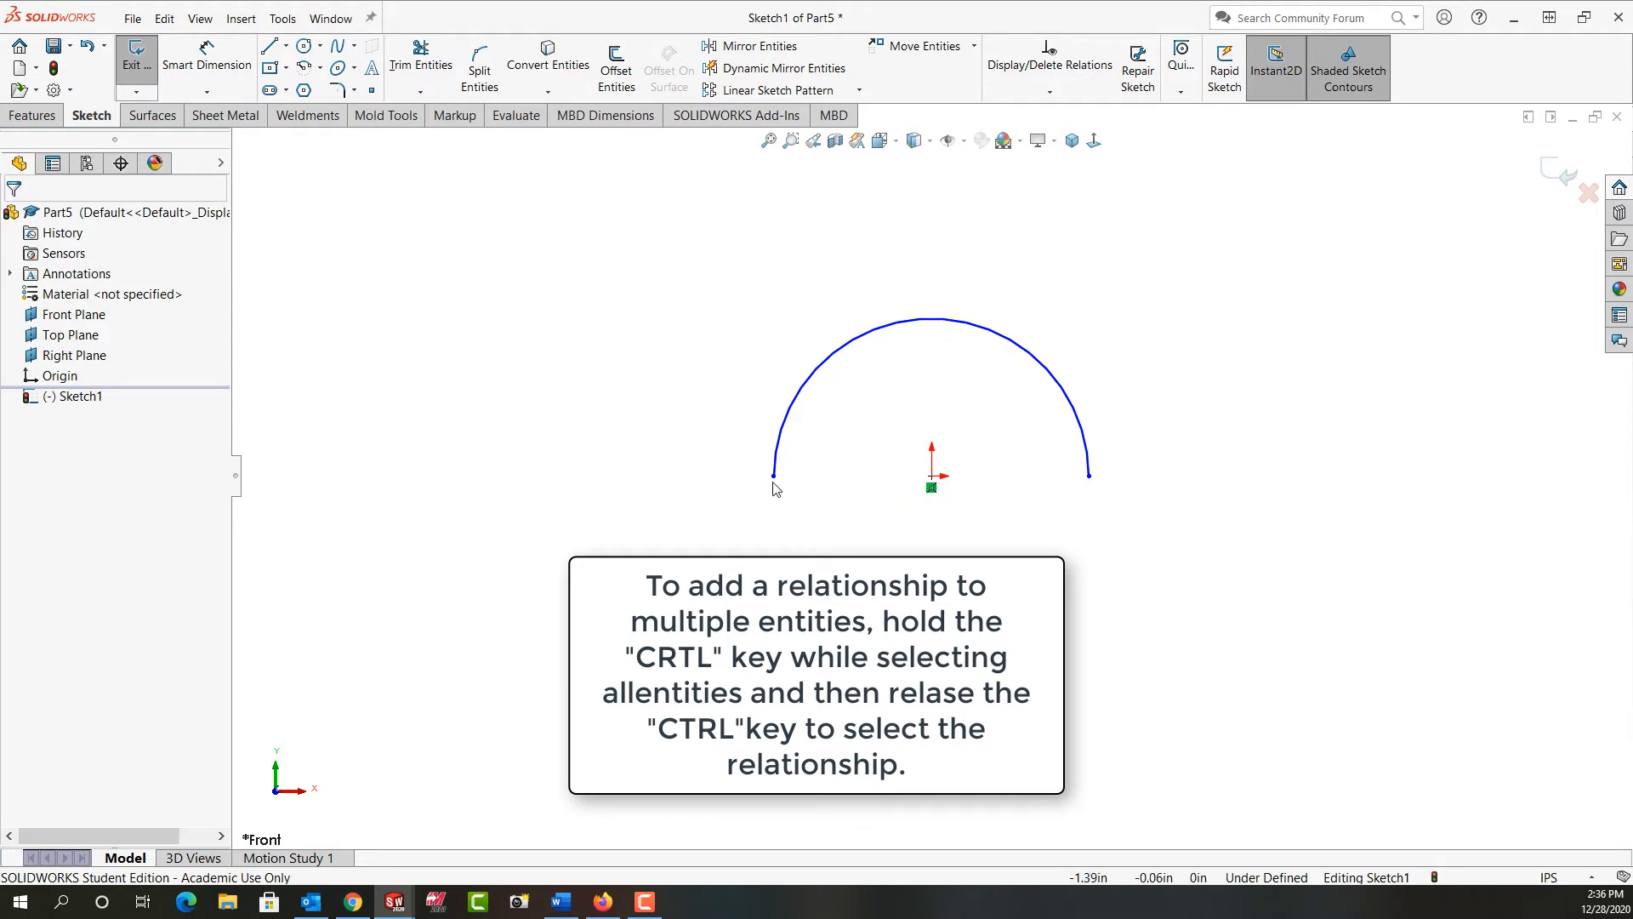
# Make both arc endpoints and the centre point horizontal with a Horizontal relation.
pyautogui.click(773, 469)
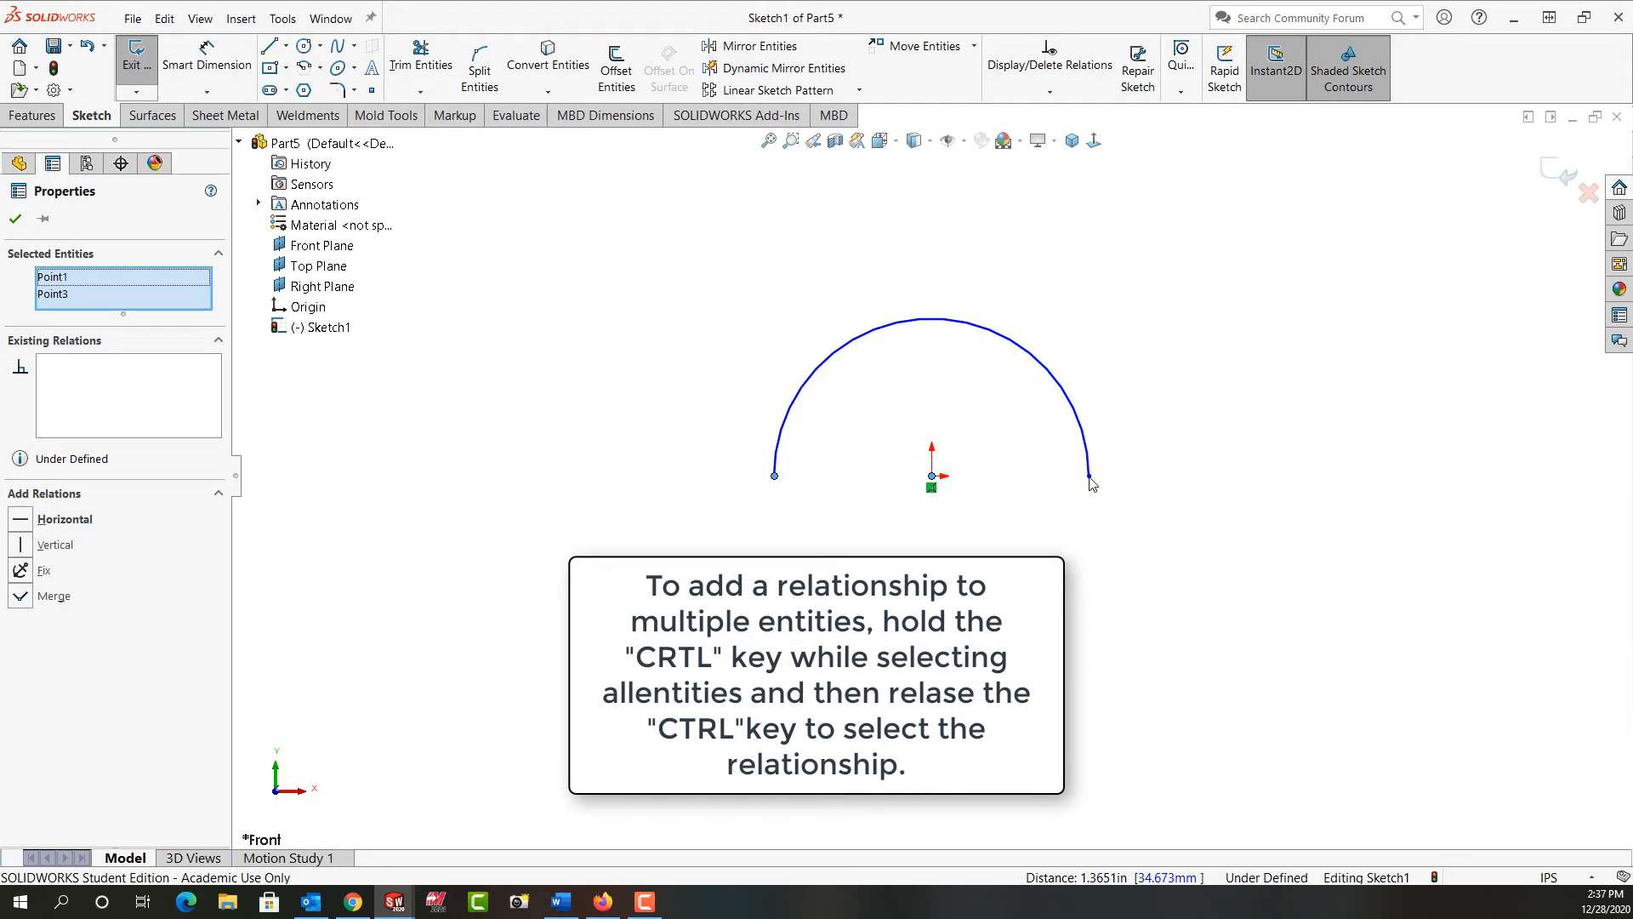
pyautogui.click(1089, 471)
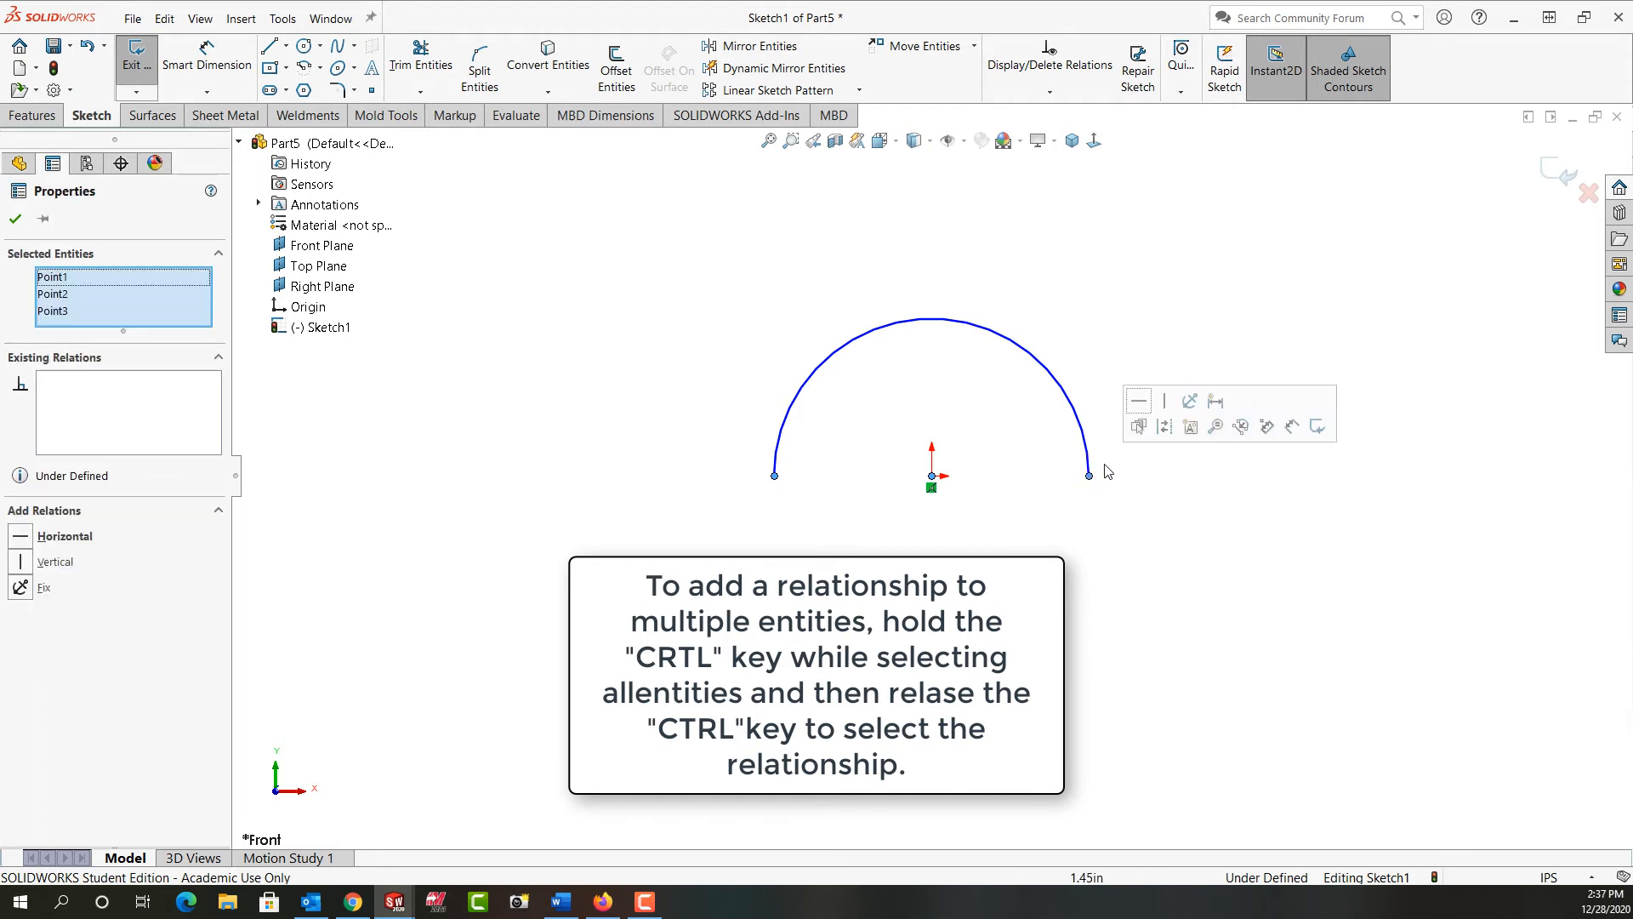
pyautogui.moveTo(1138, 401)
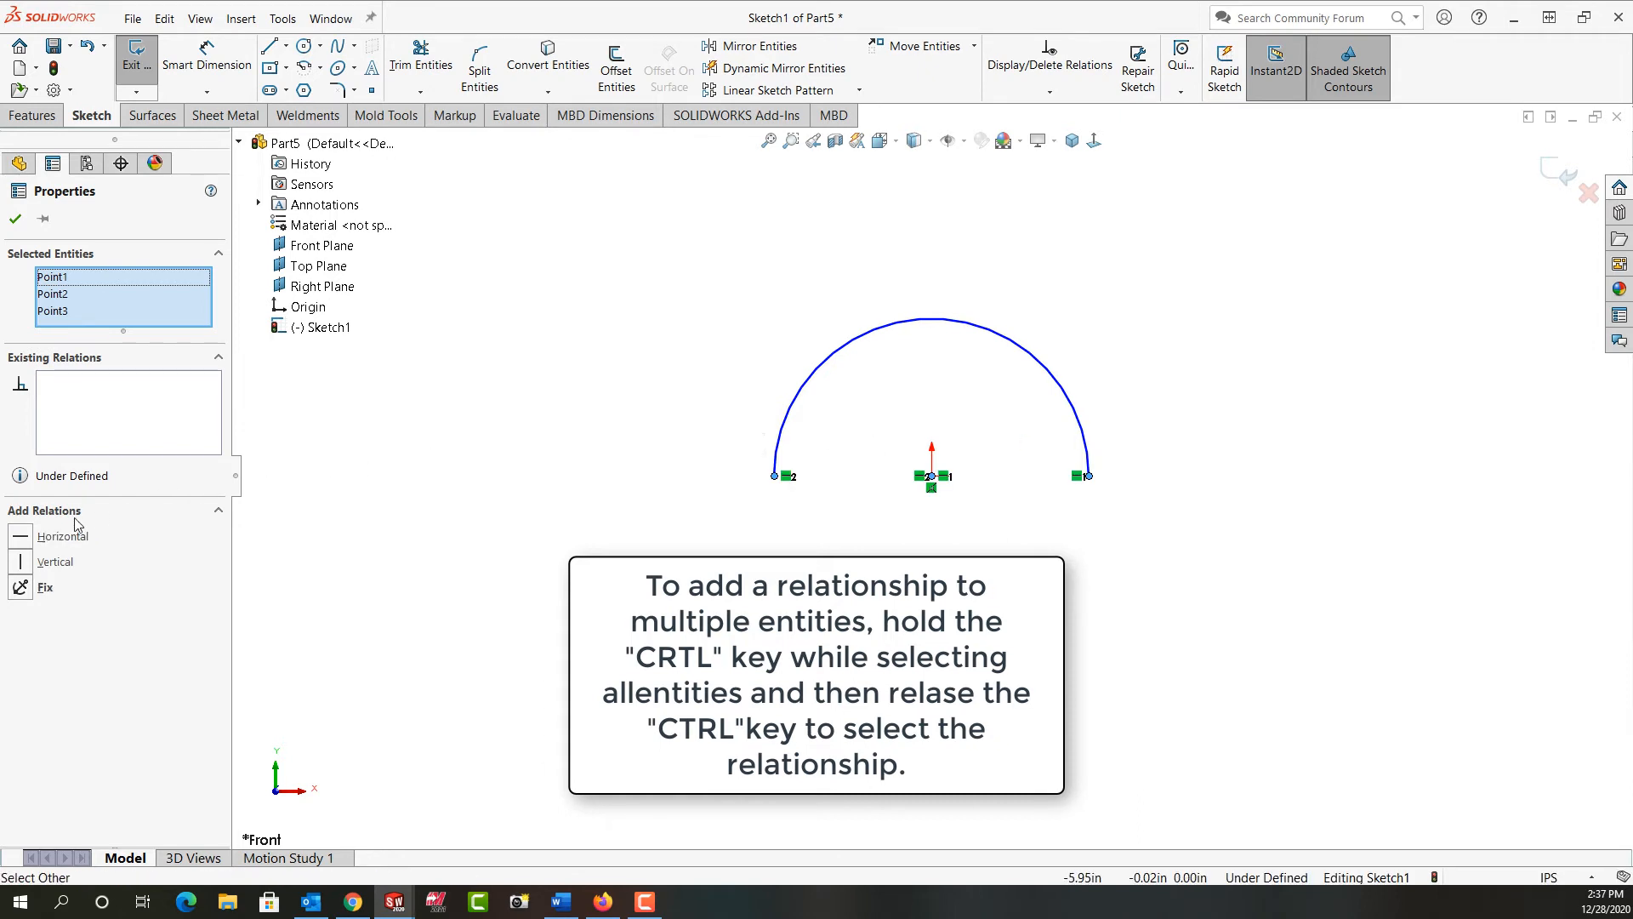
pyautogui.moveTo(549, 490)
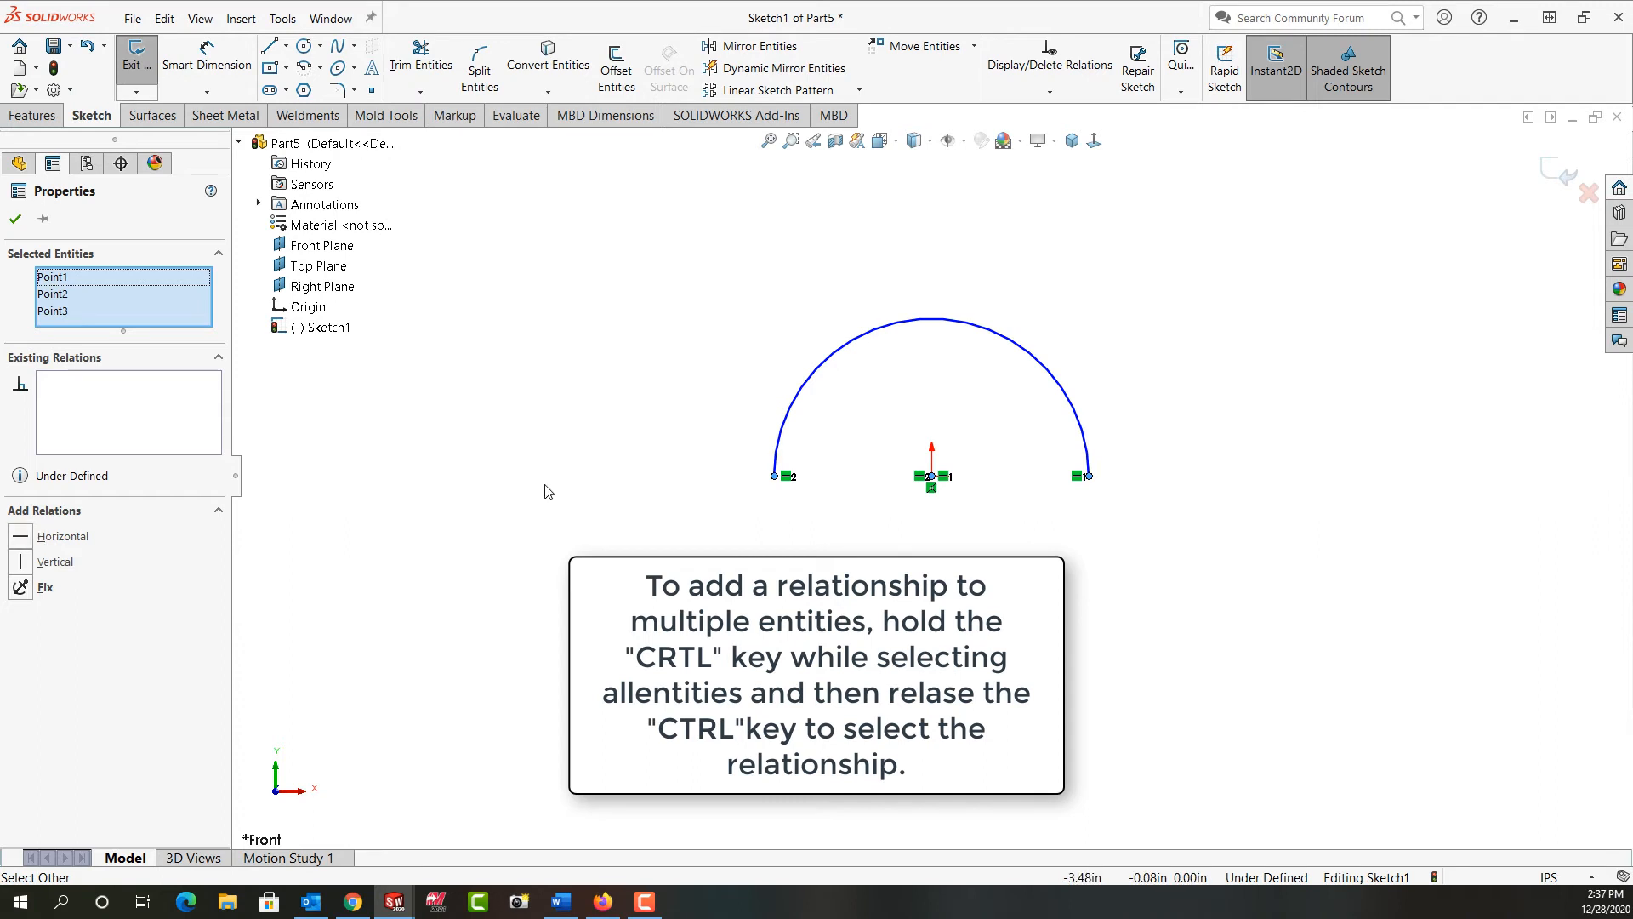
pyautogui.click(624, 485)
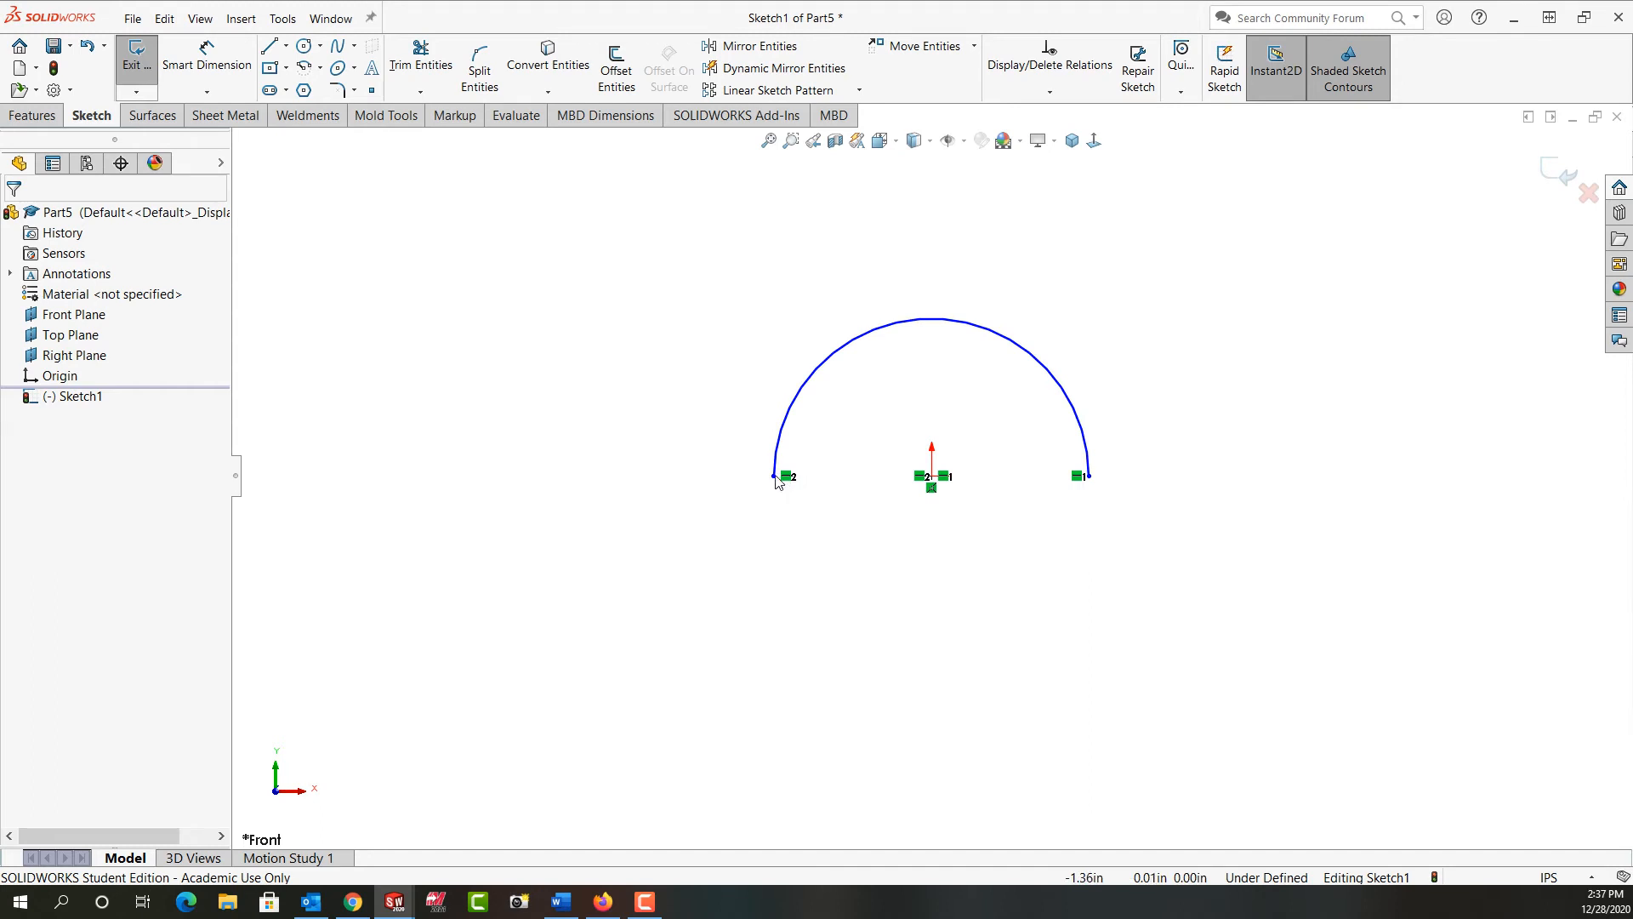
pyautogui.moveTo(932, 484)
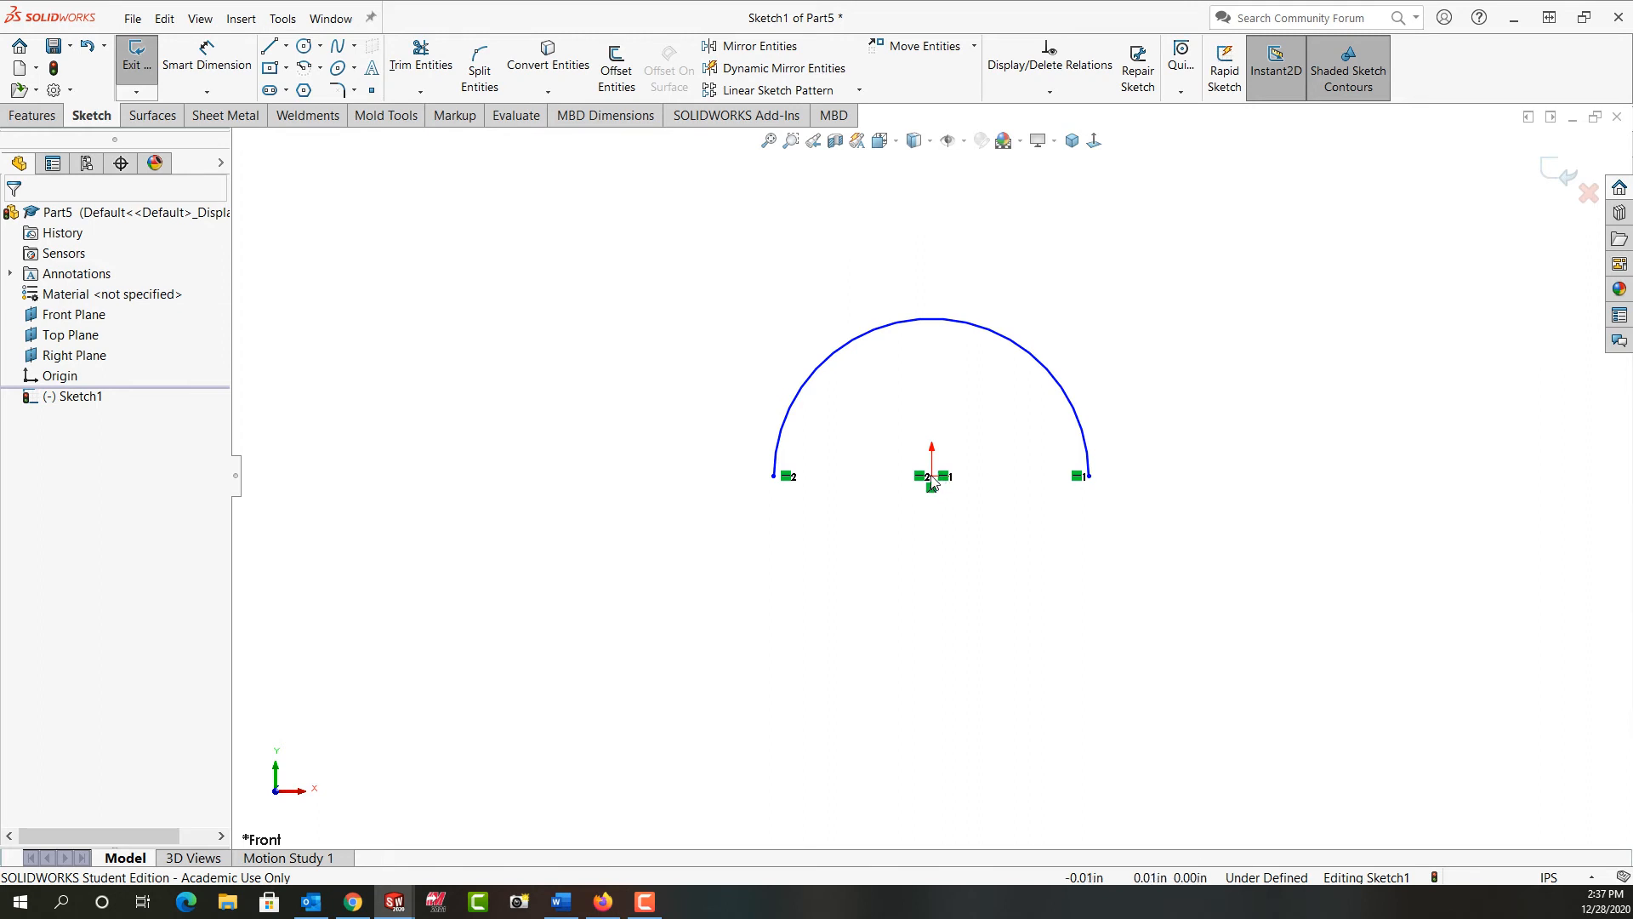
pyautogui.moveTo(1075, 488)
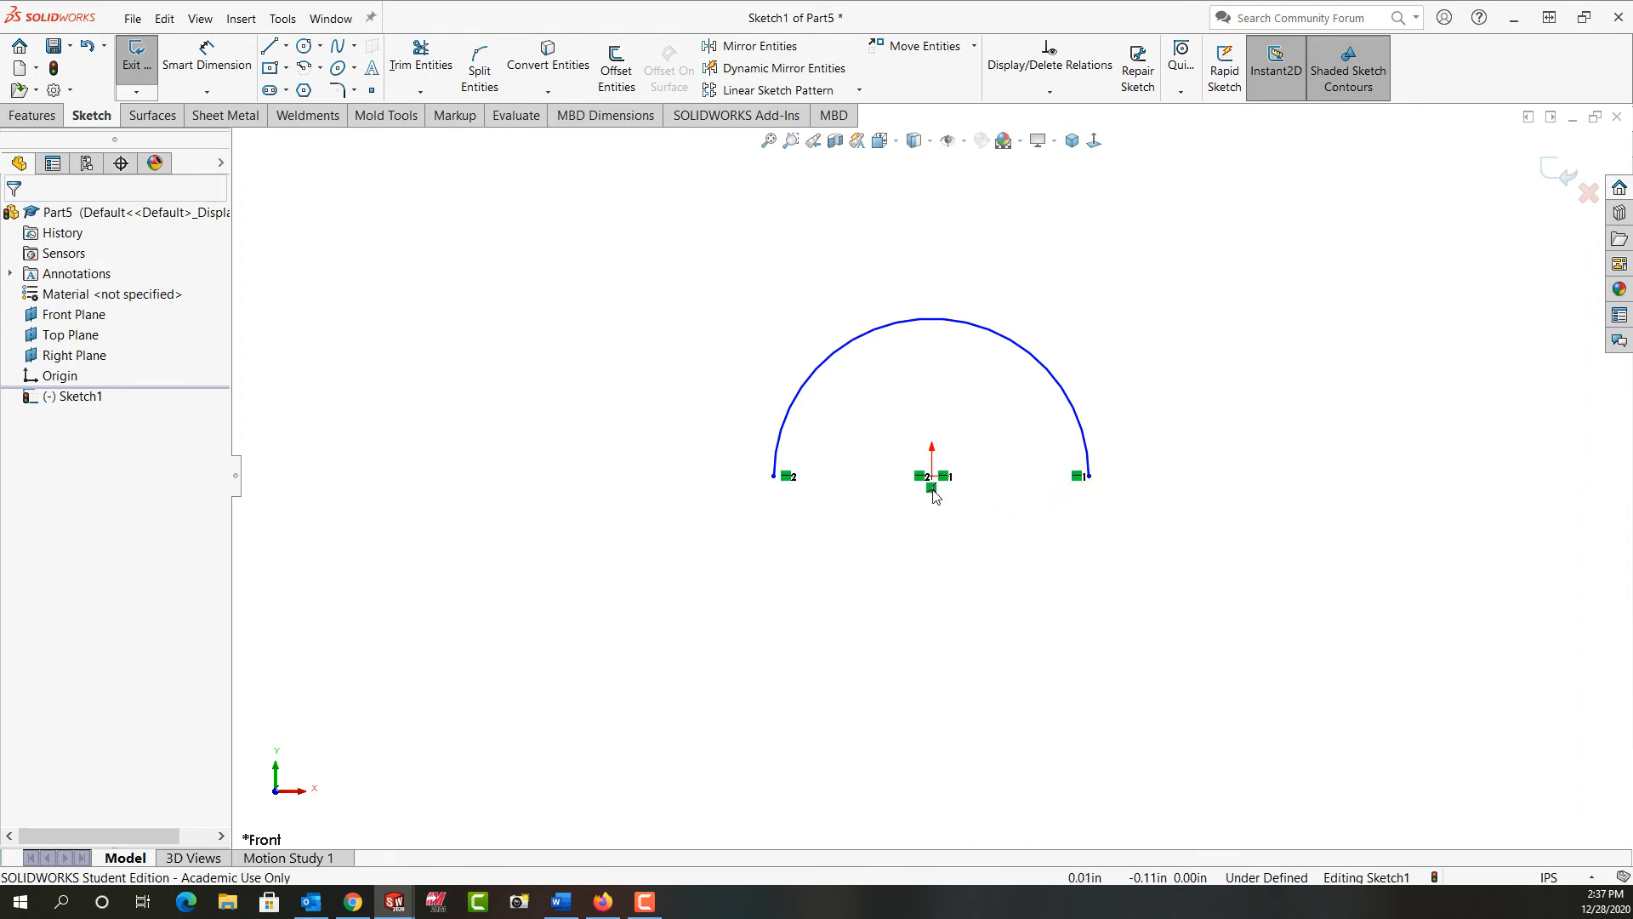
pyautogui.moveTo(930, 485)
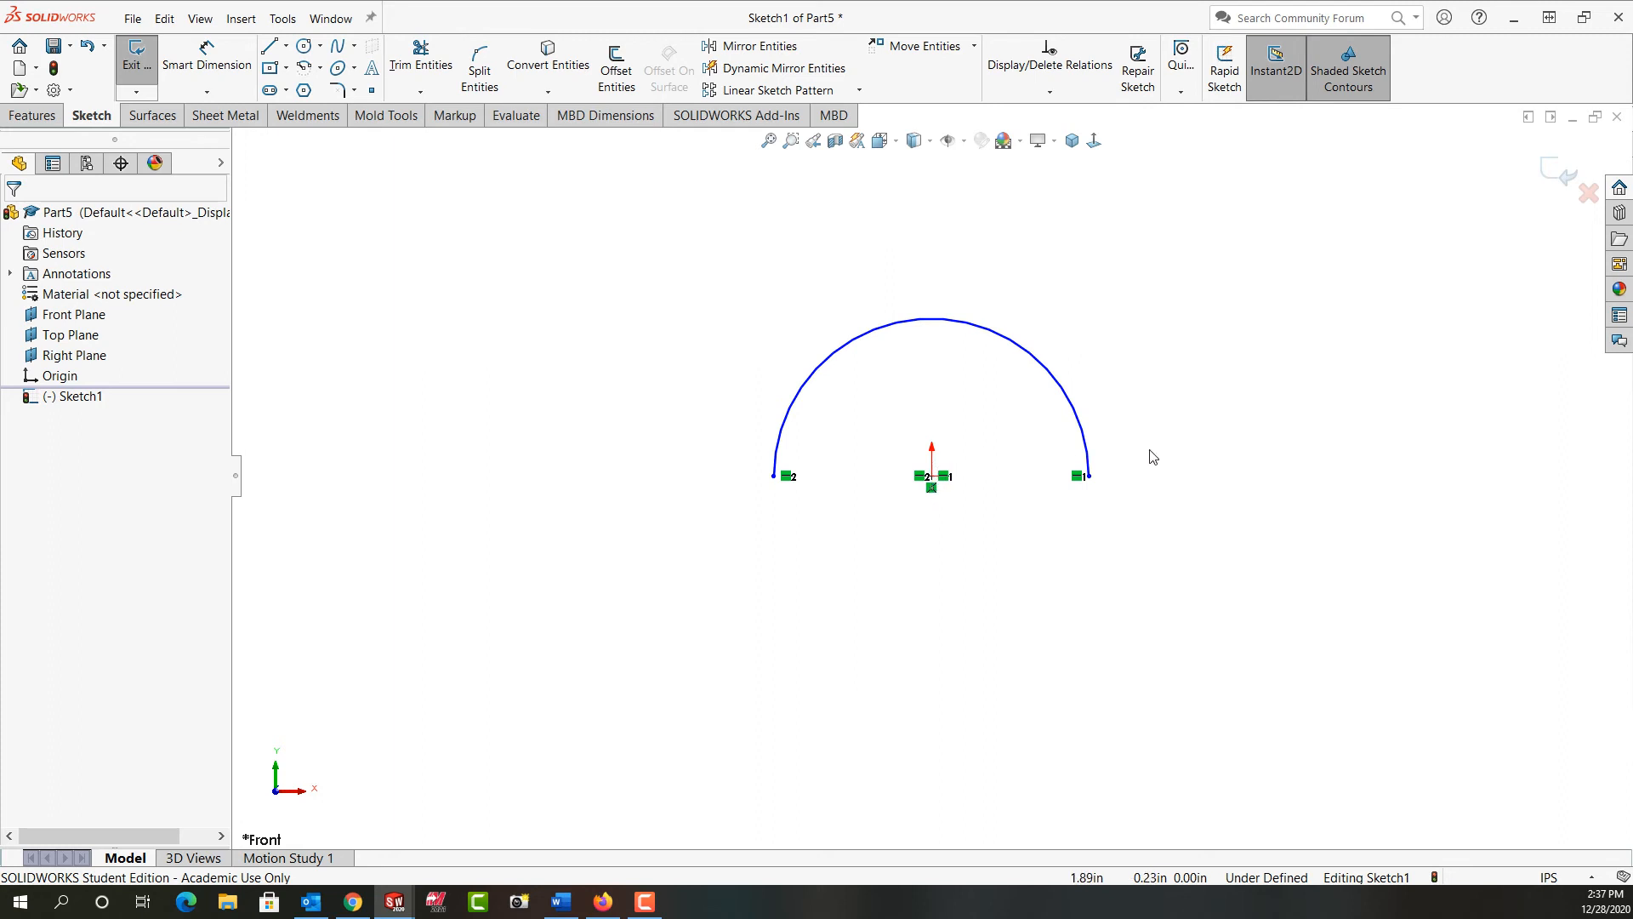
# Dimension the arc radius to .40 with Smart Dimension, fully defining the sketch.
pyautogui.click(206, 58)
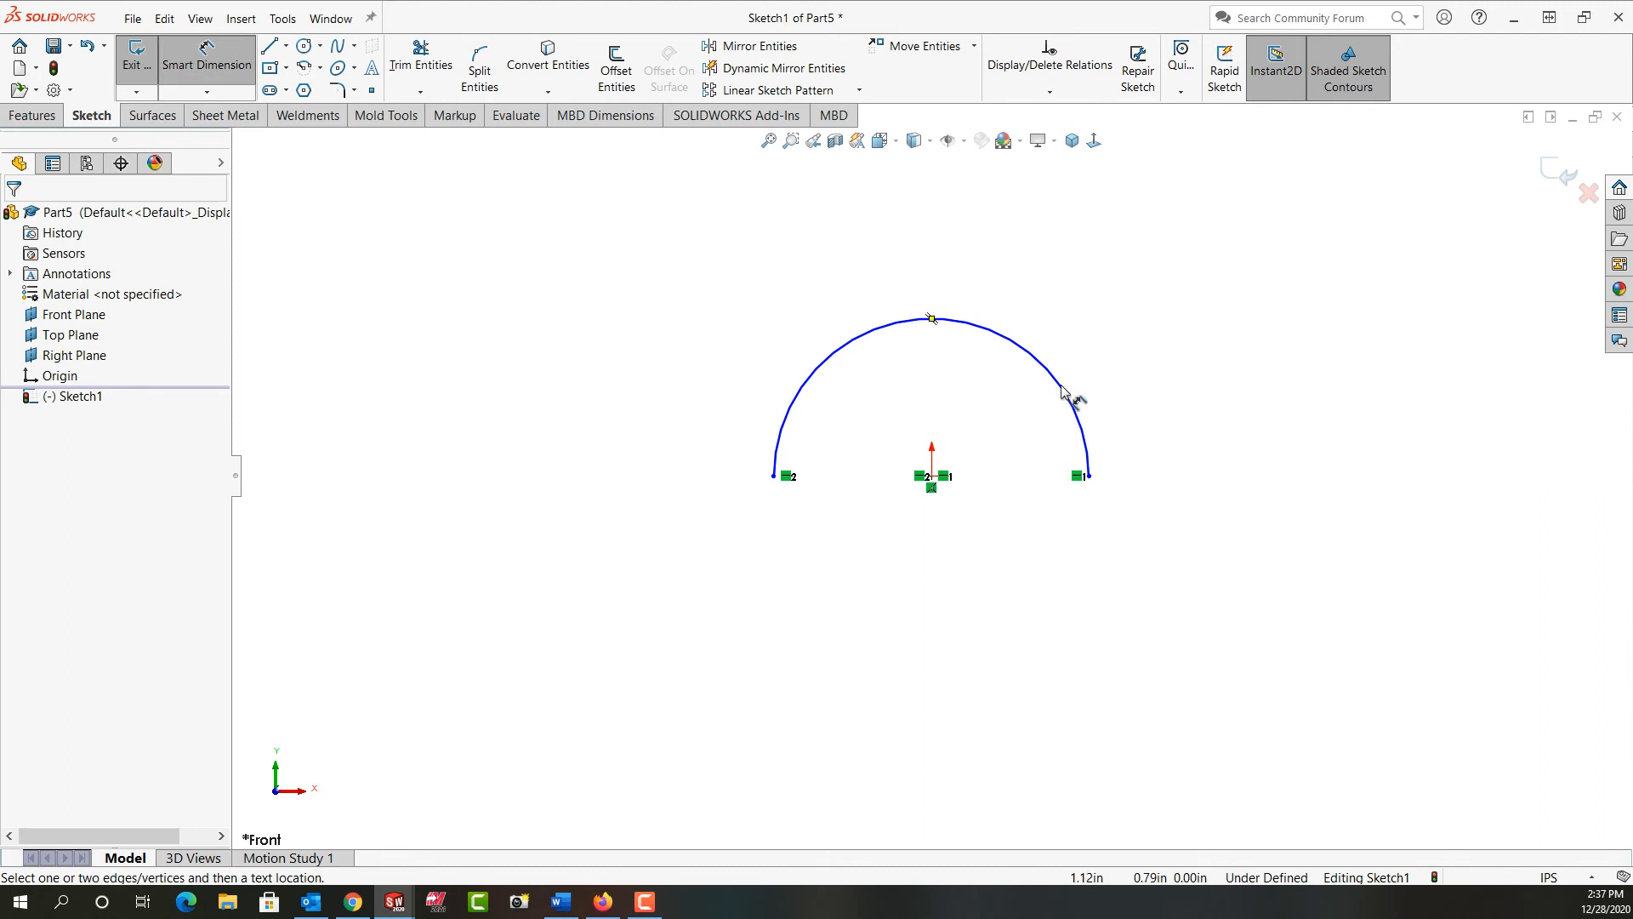
pyautogui.click(1068, 374)
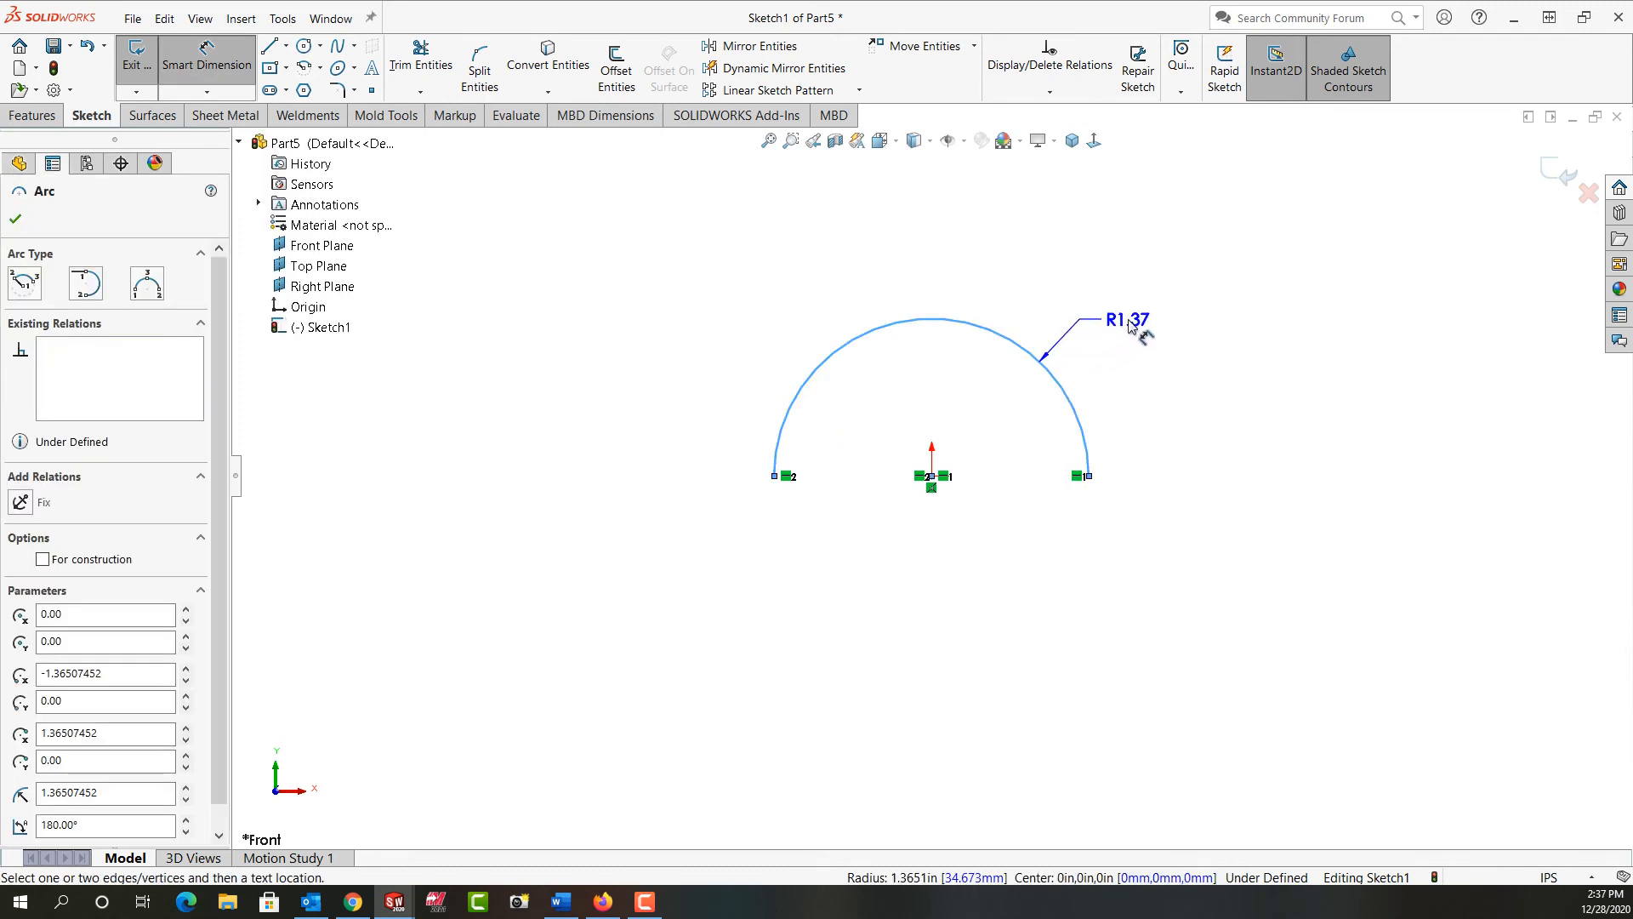
pyautogui.click(1114, 319)
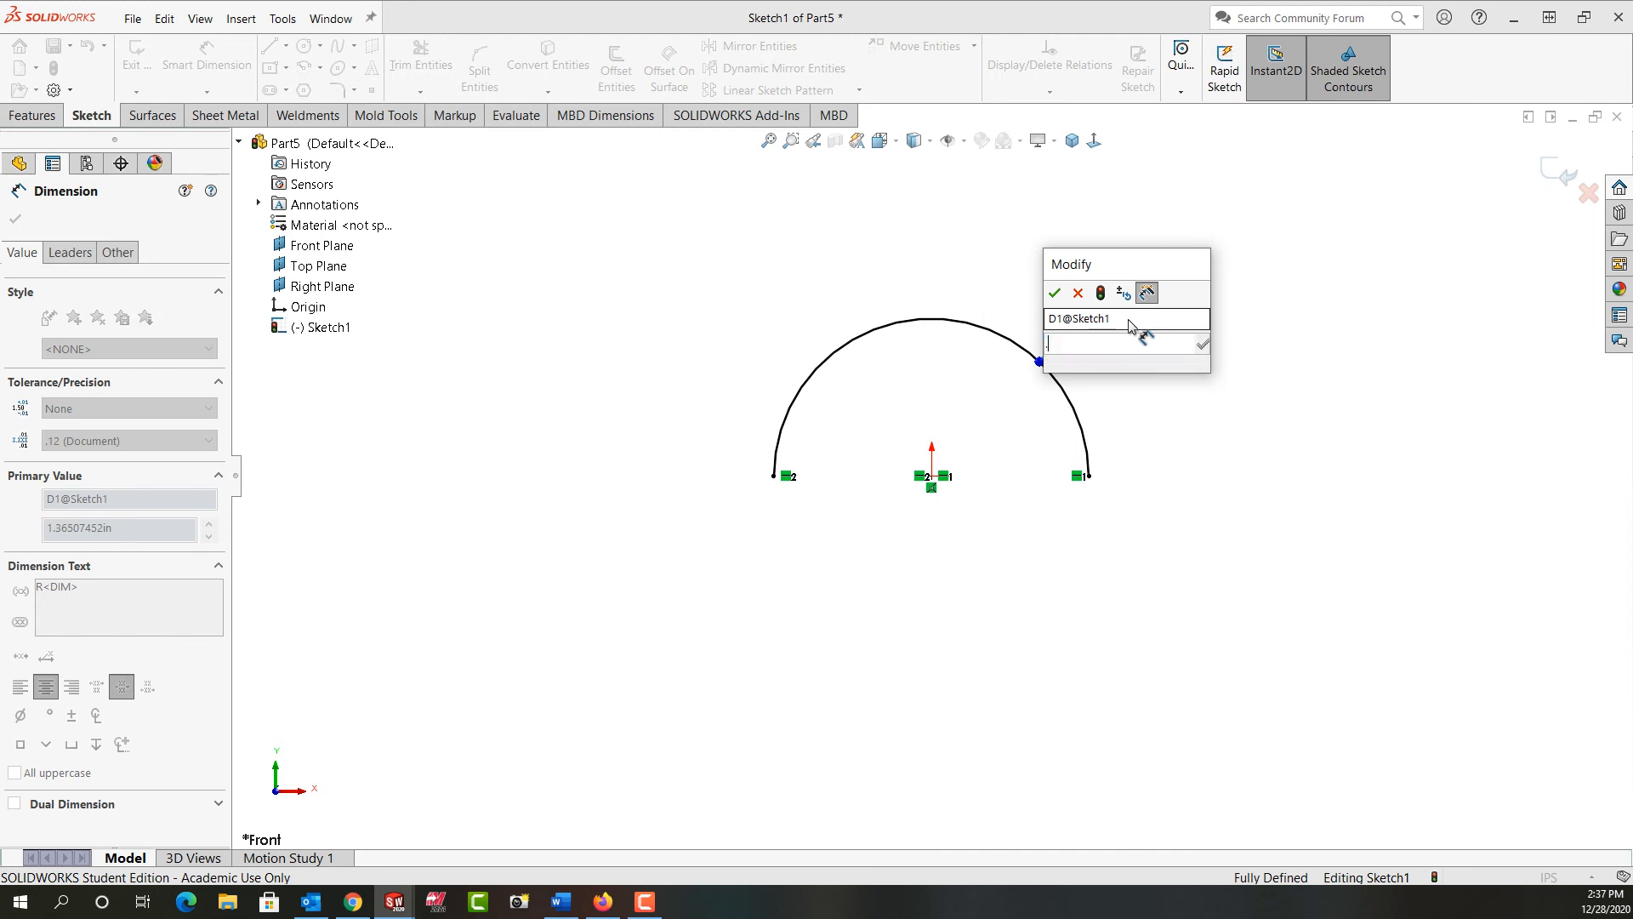
pyautogui.click(1054, 293)
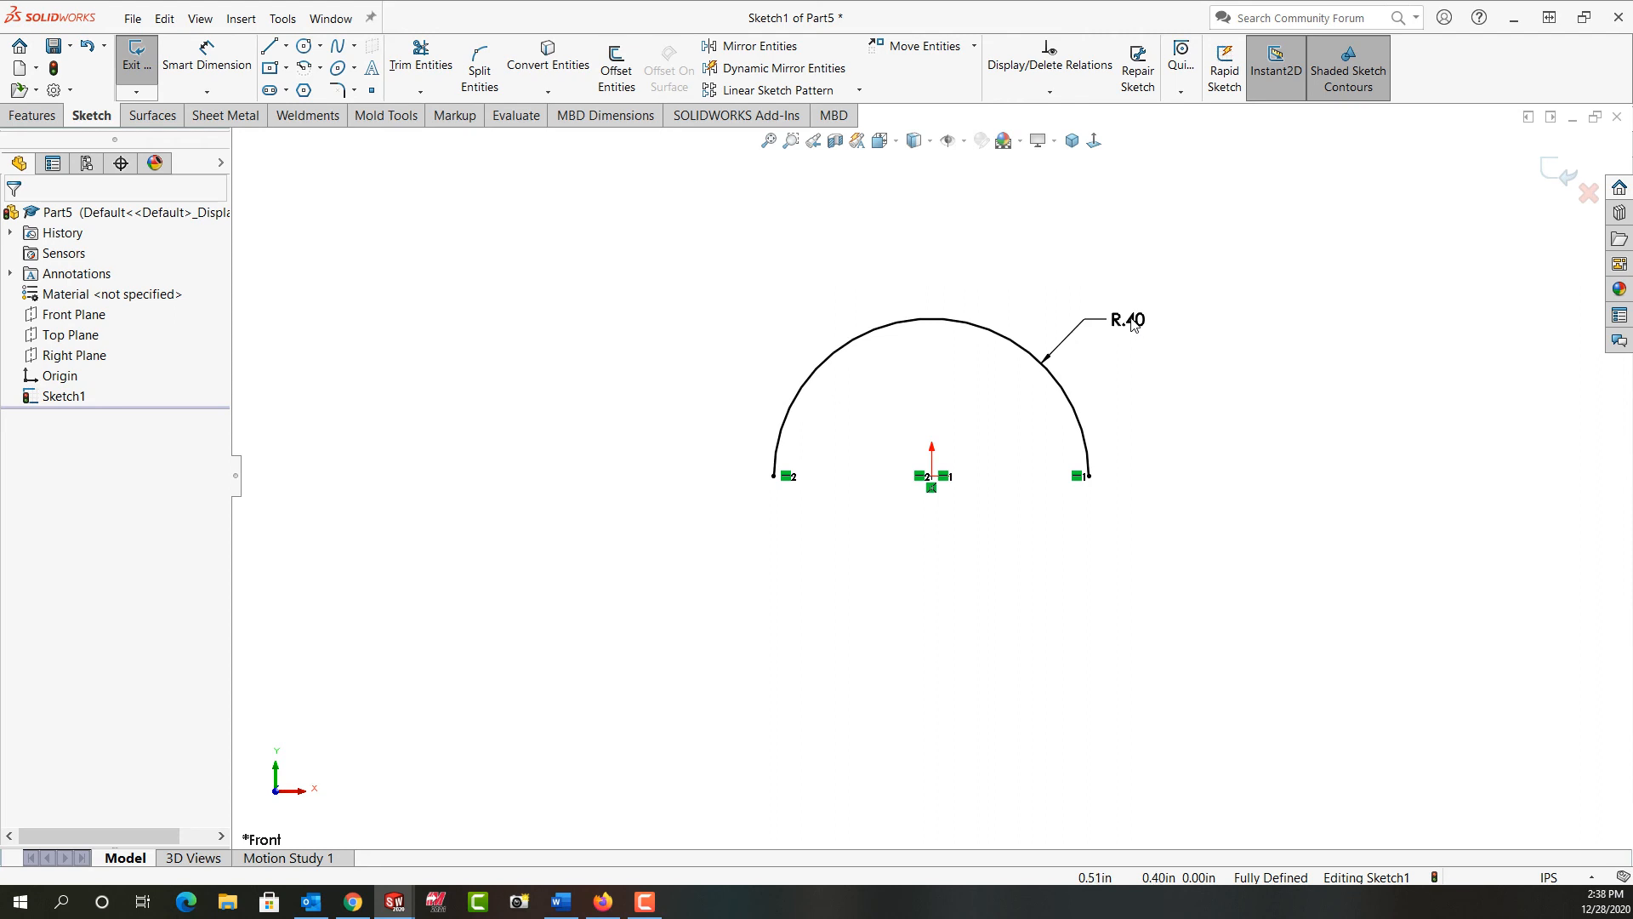
pyautogui.rightClick(1128, 320)
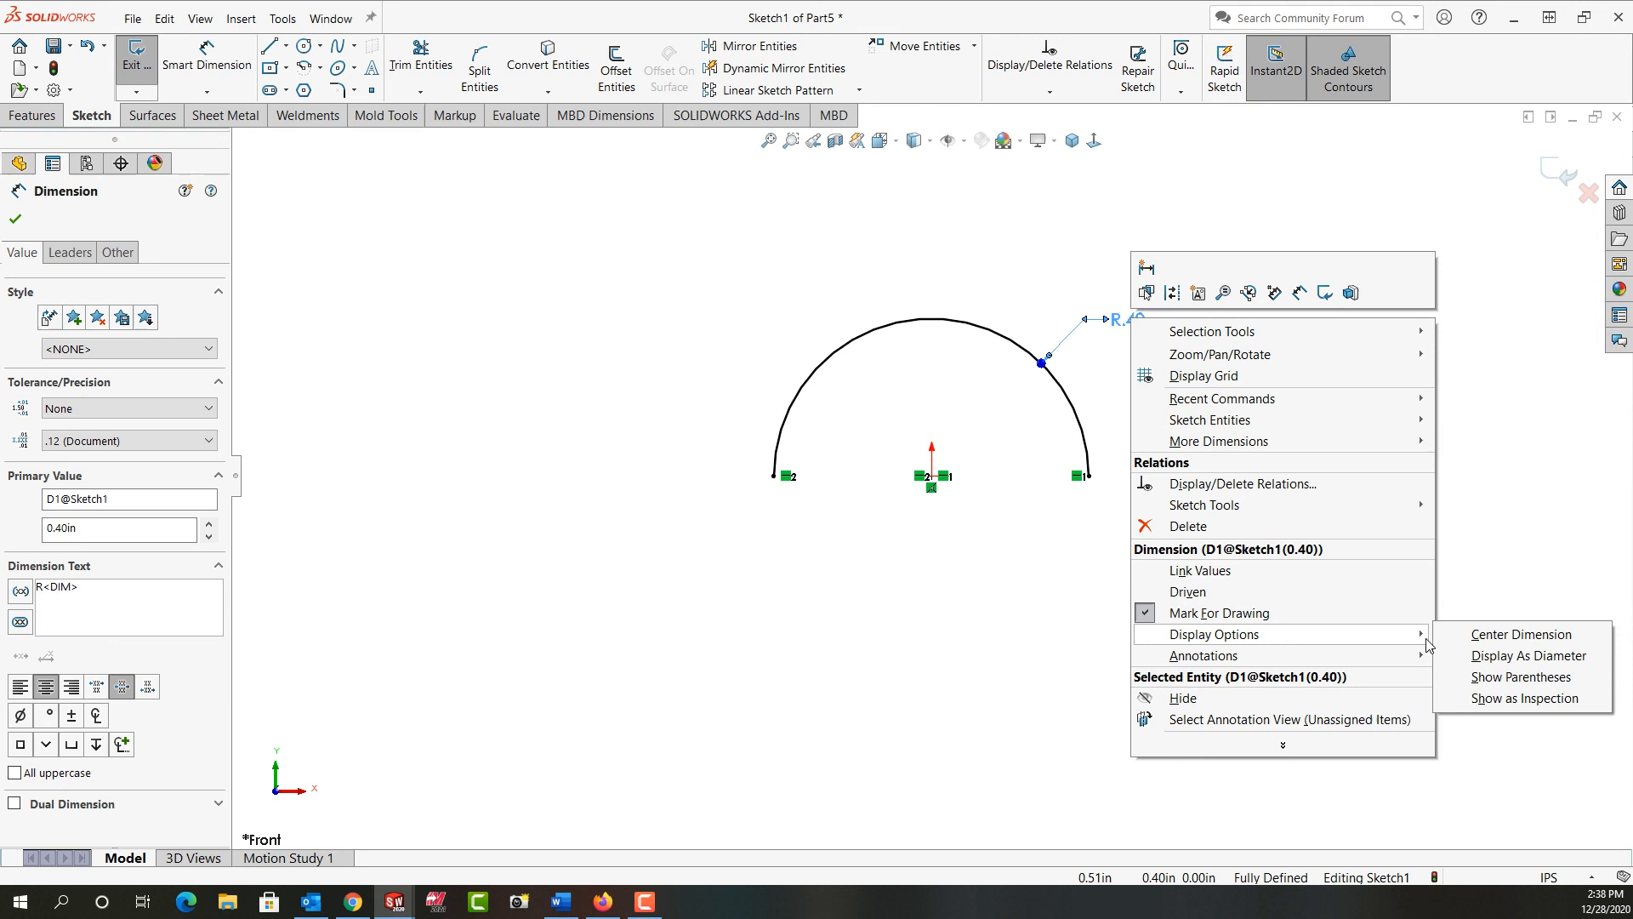
pyautogui.click(1528, 655)
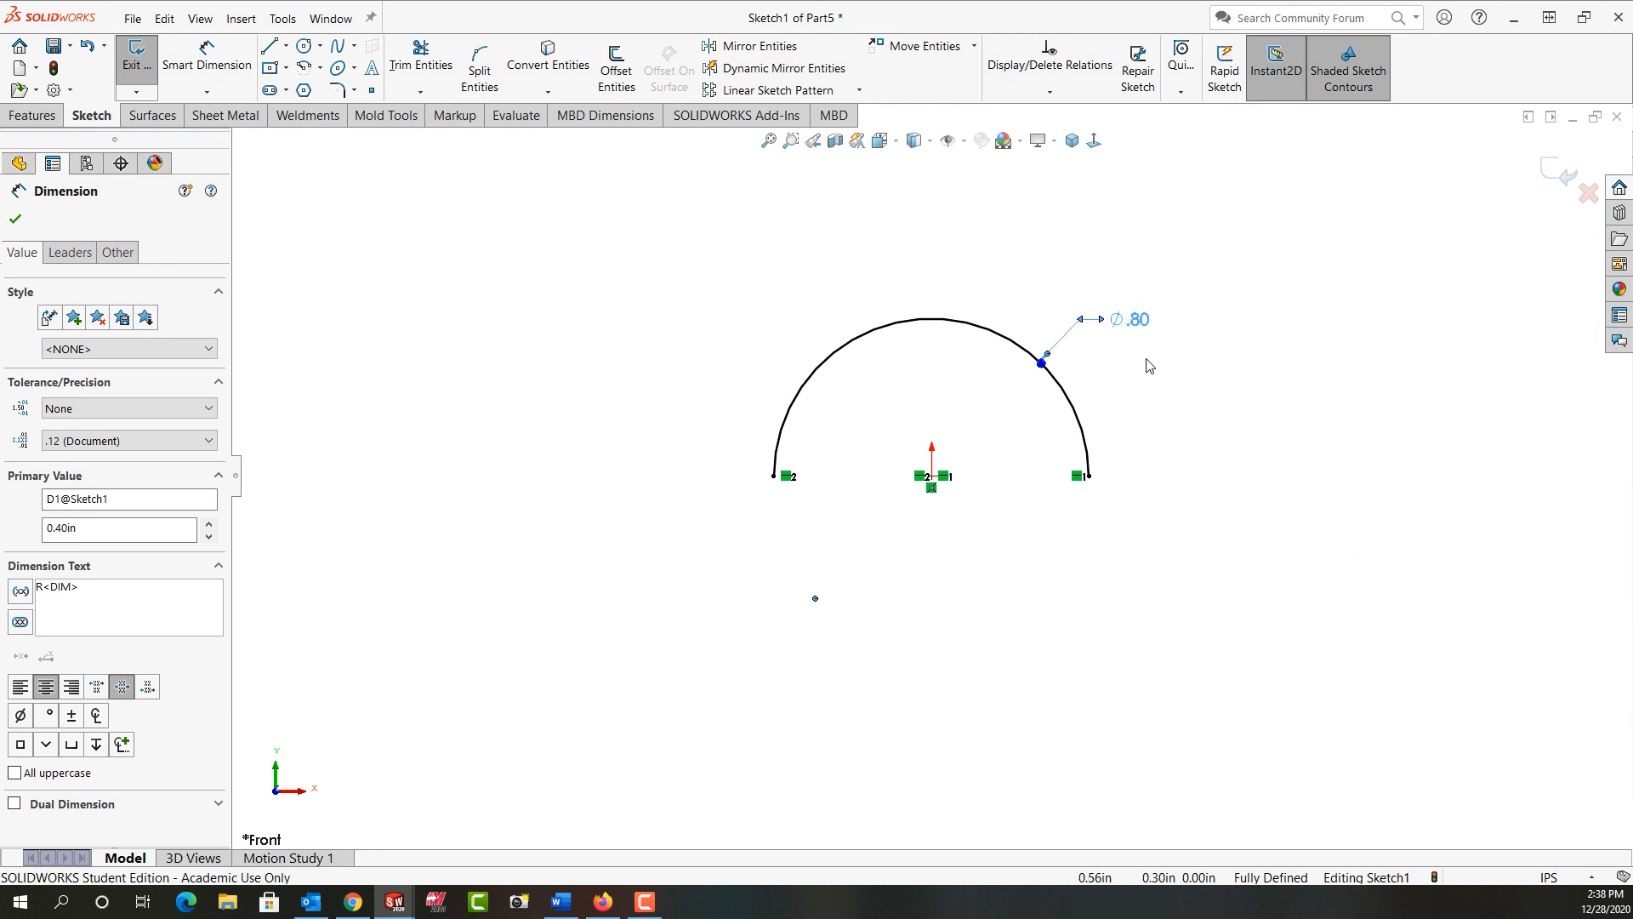
pyautogui.click(15, 219)
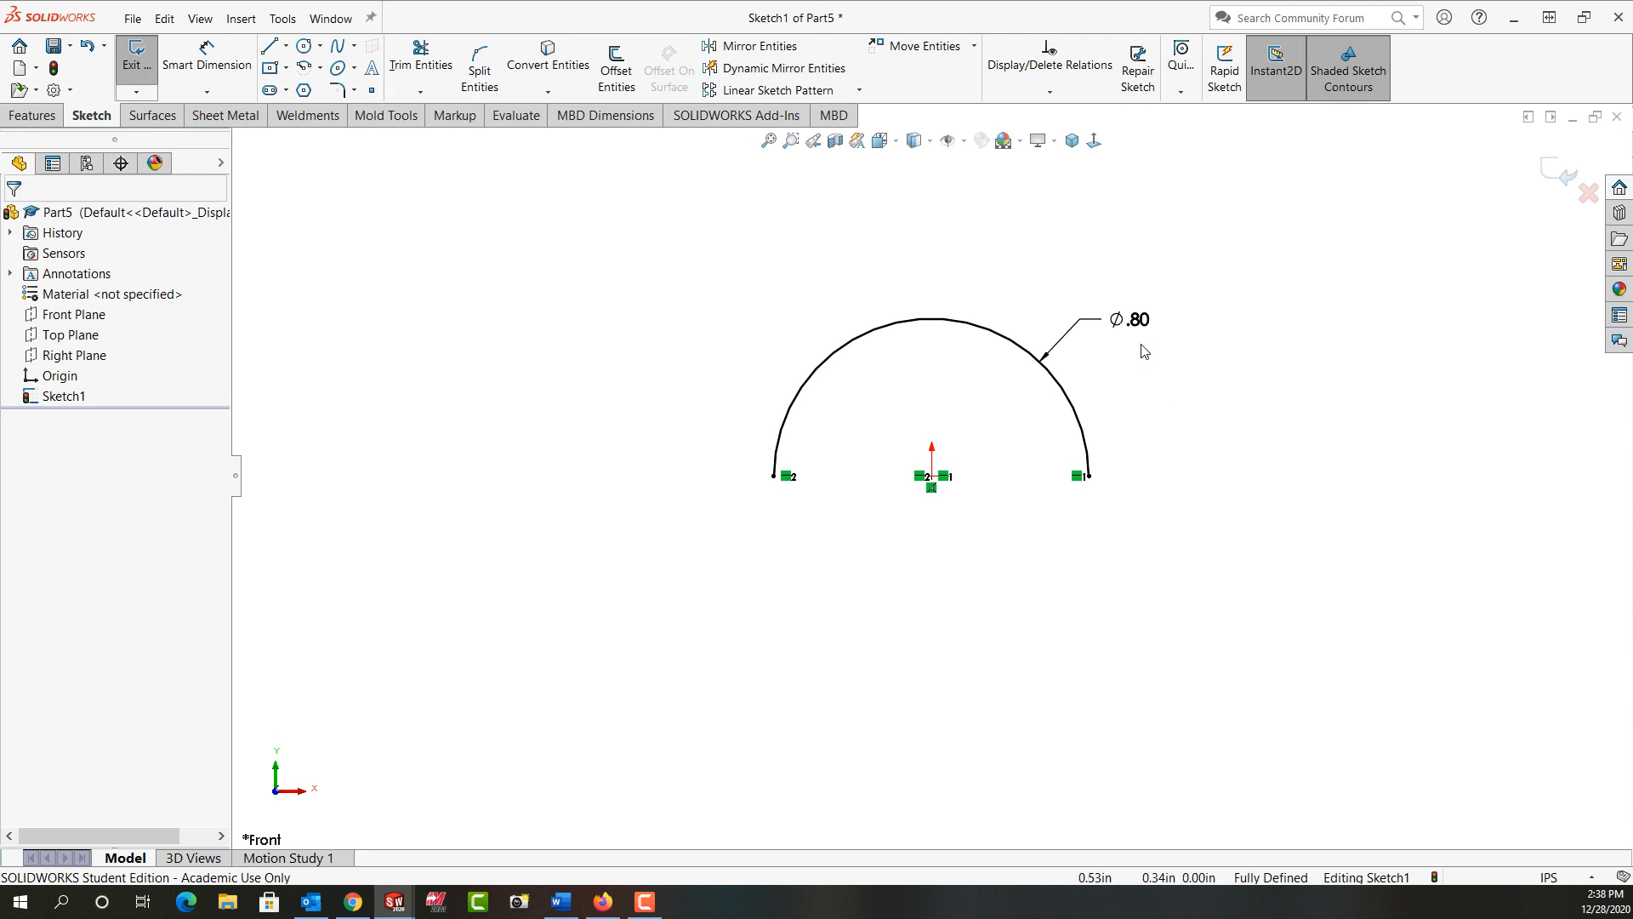
pyautogui.rightClick(1130, 320)
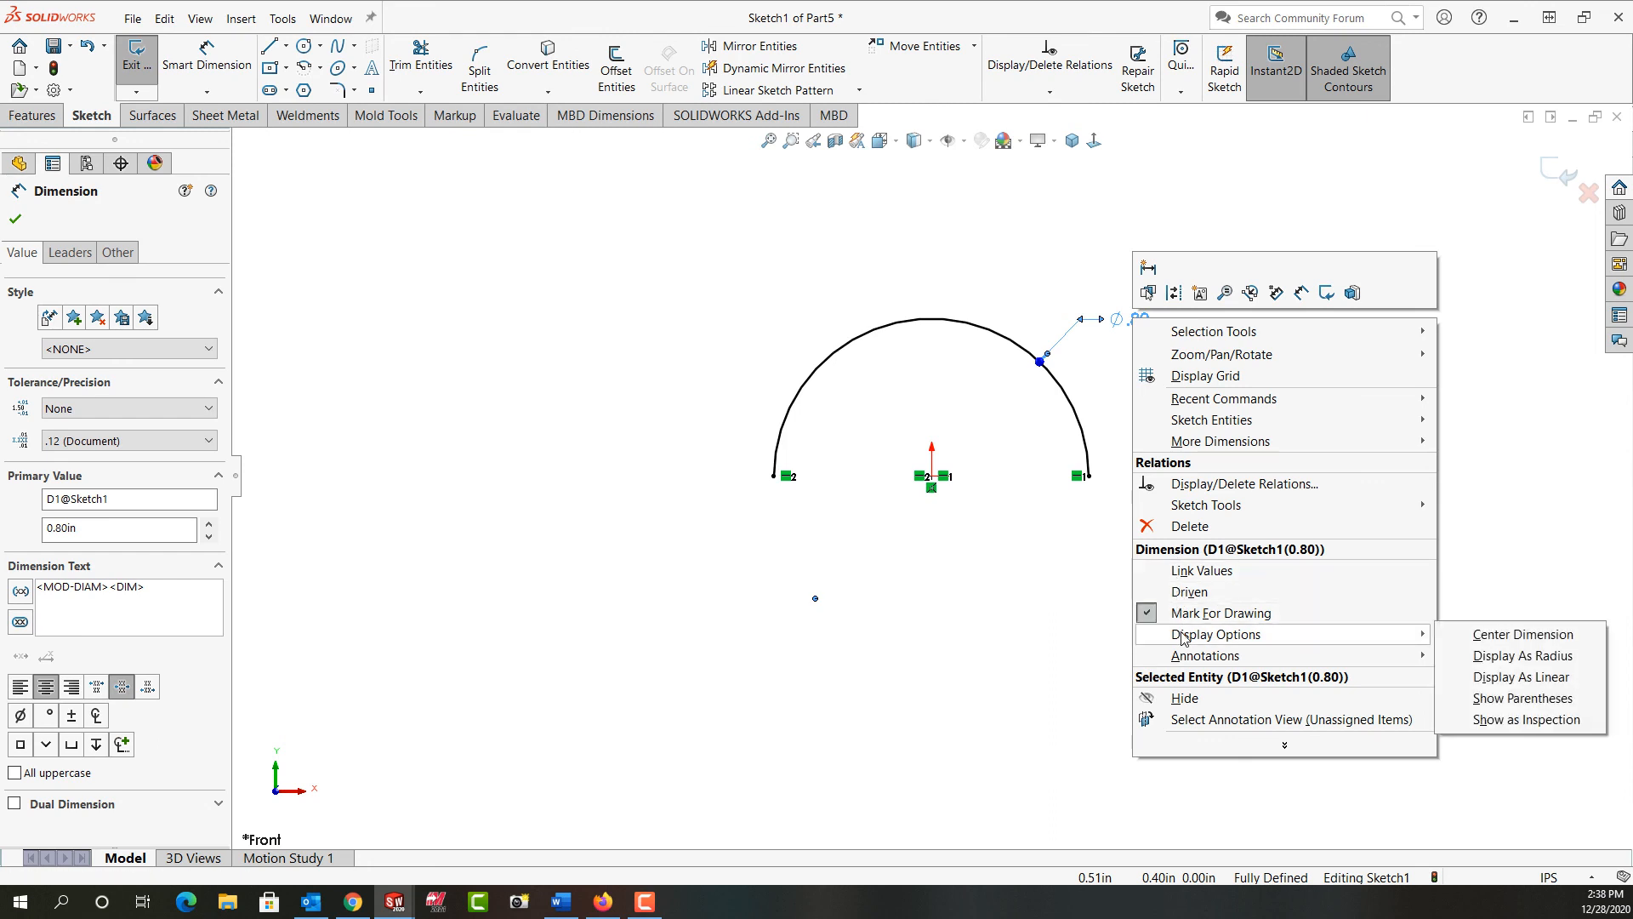
pyautogui.click(1521, 653)
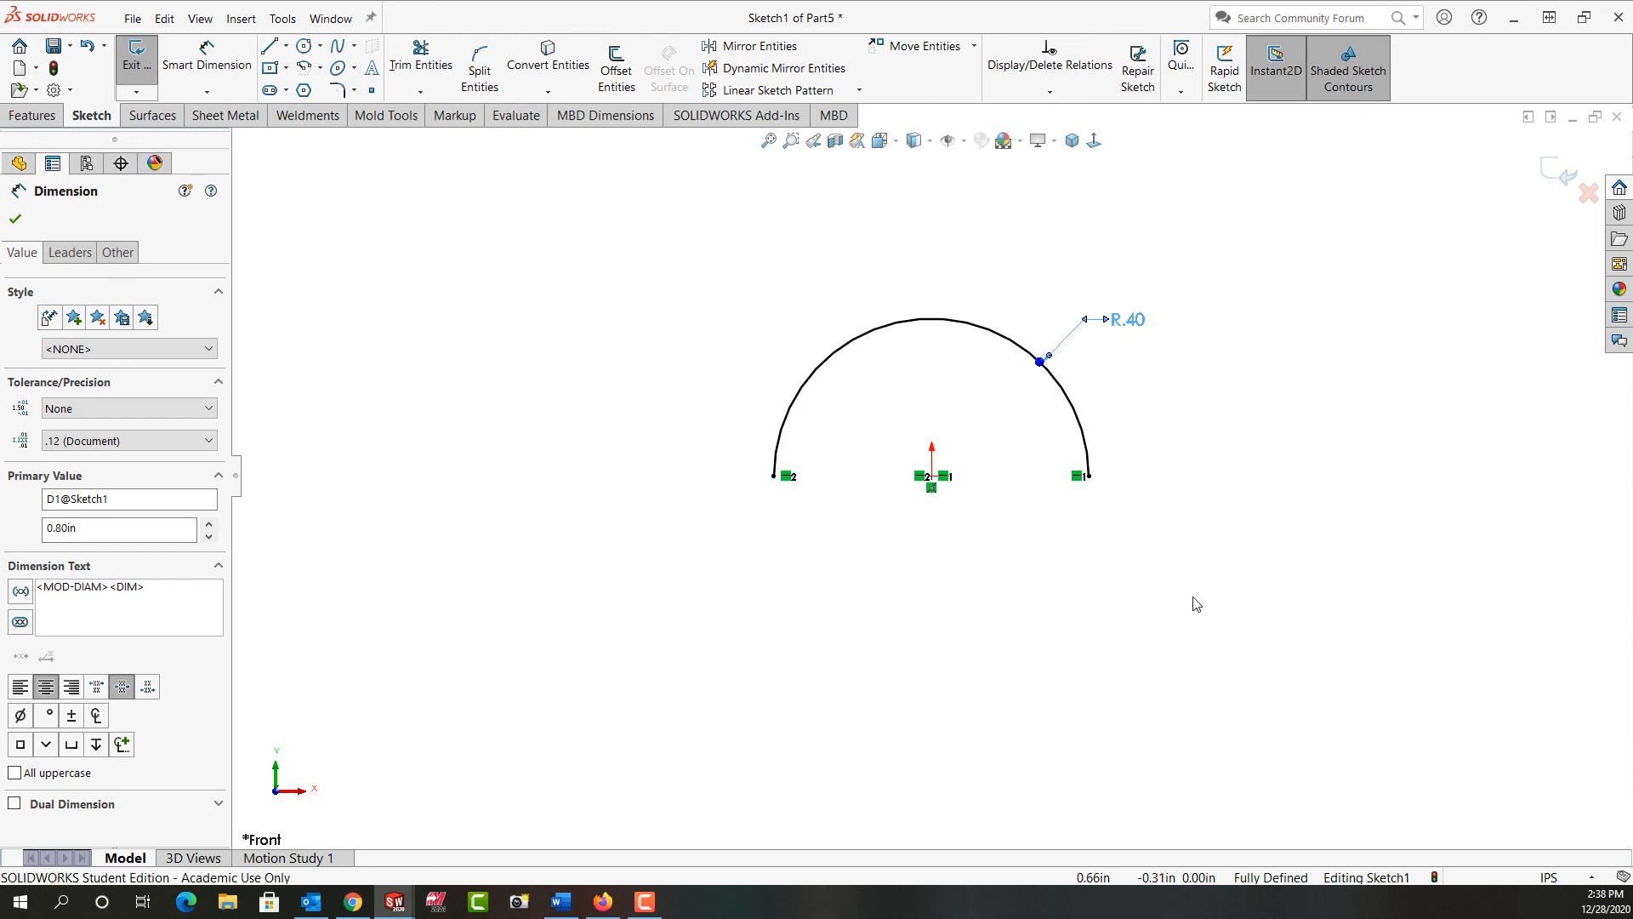
pyautogui.click(15, 220)
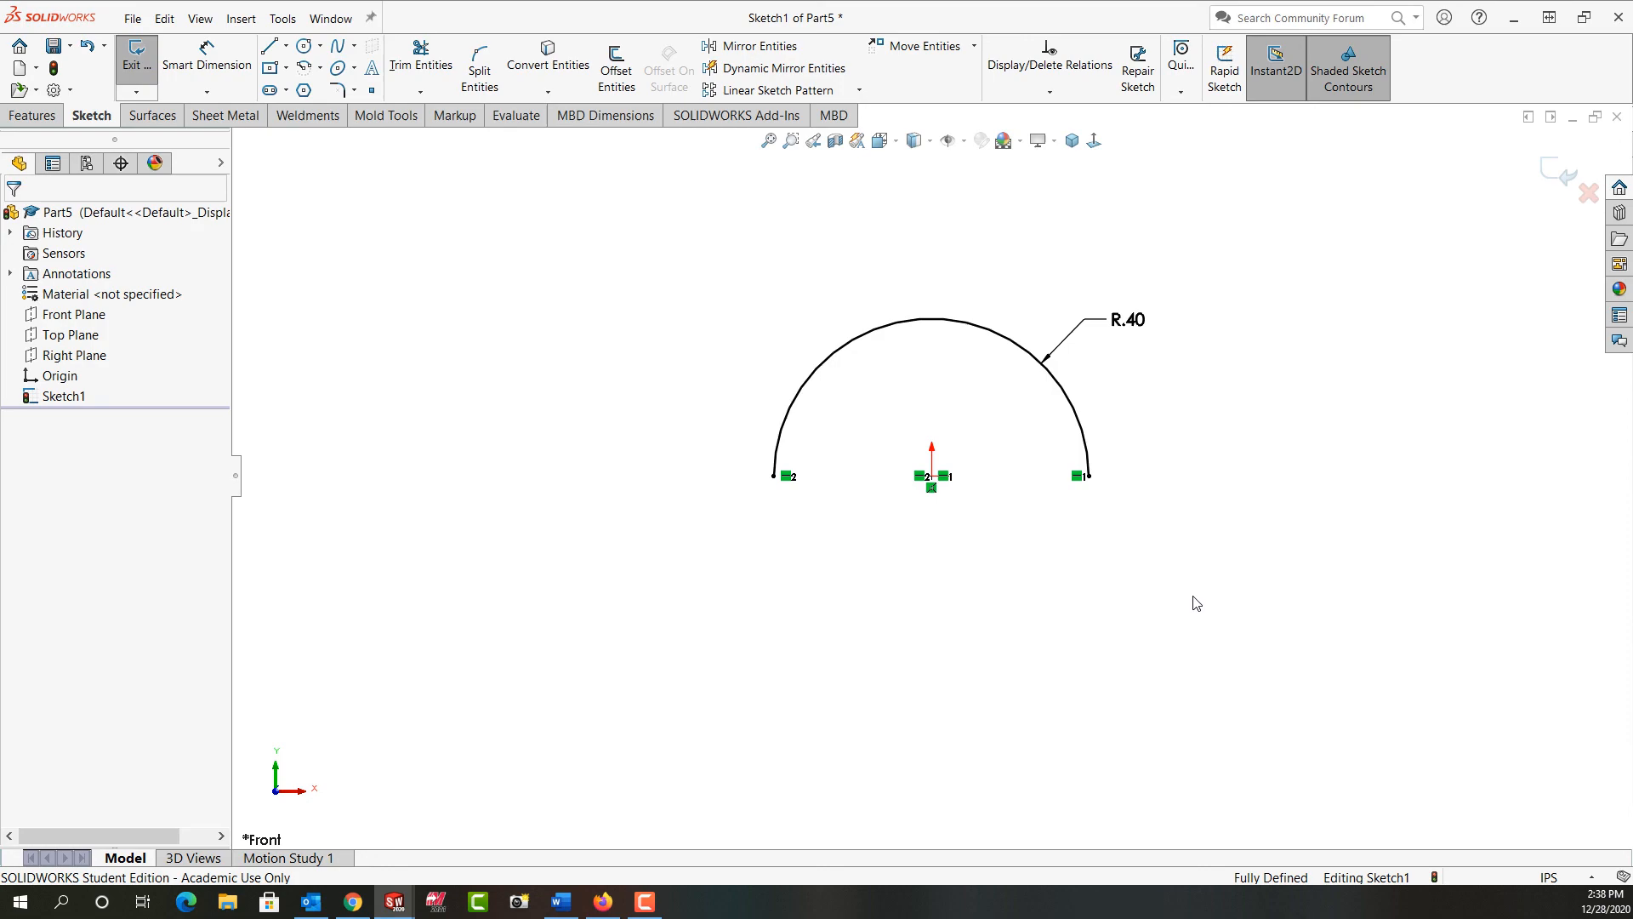